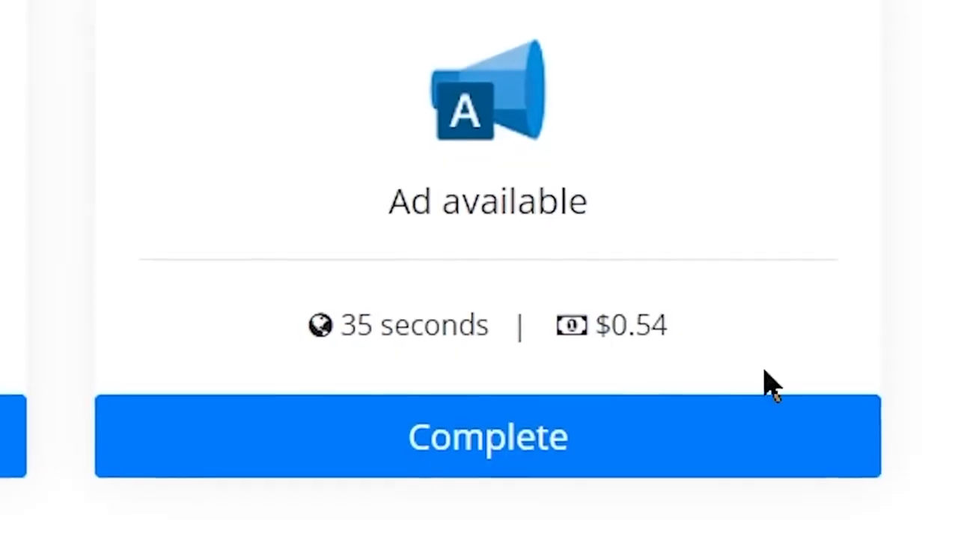
# Bring up the Cashvib homepage pitching paid ad-watching and friend invites
pyautogui.click(488, 436)
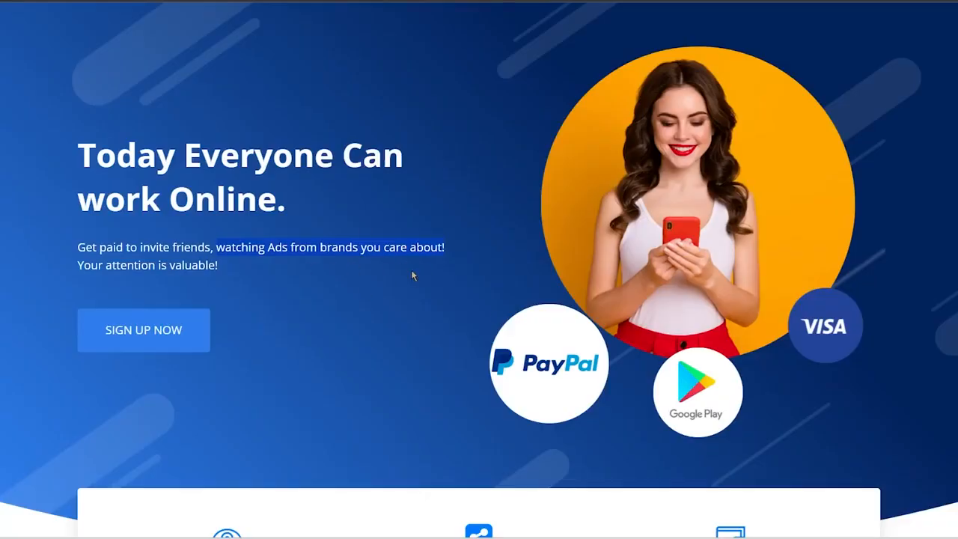
pyautogui.scroll(-3)
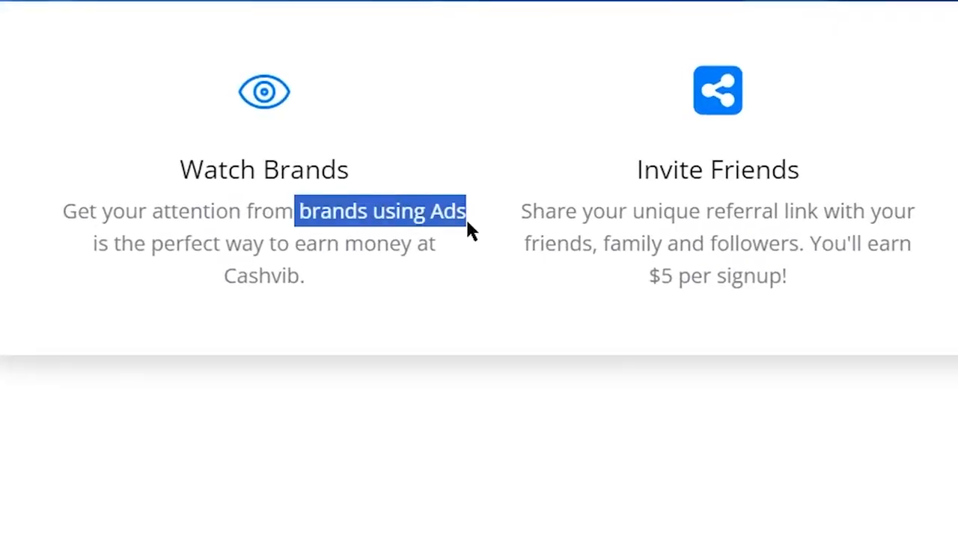
pyautogui.moveTo(339, 302)
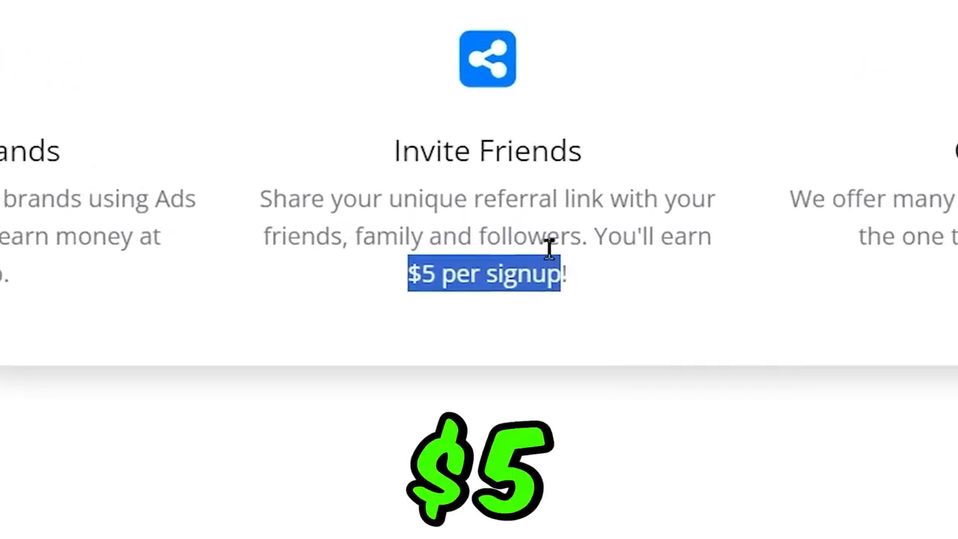
pyautogui.doubleClick(537, 198)
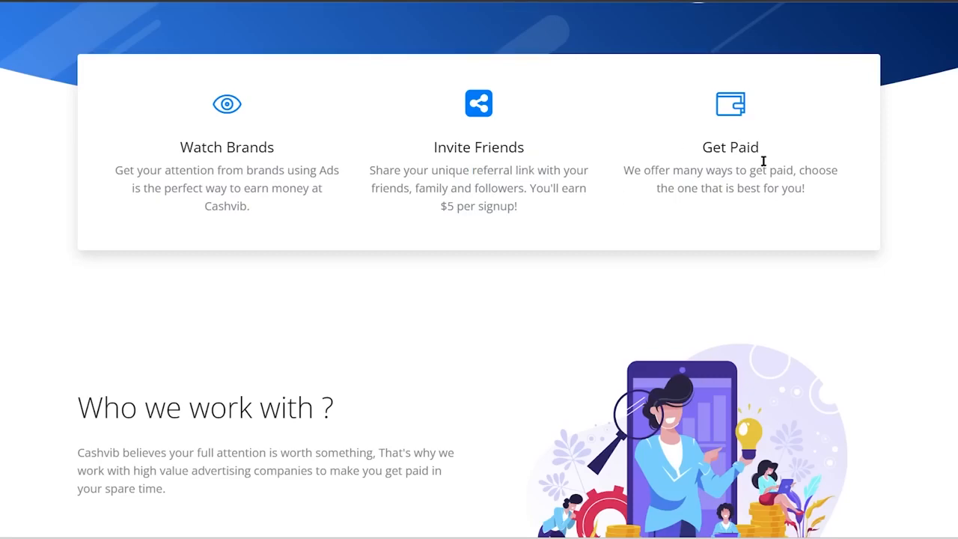
pyautogui.scroll(3)
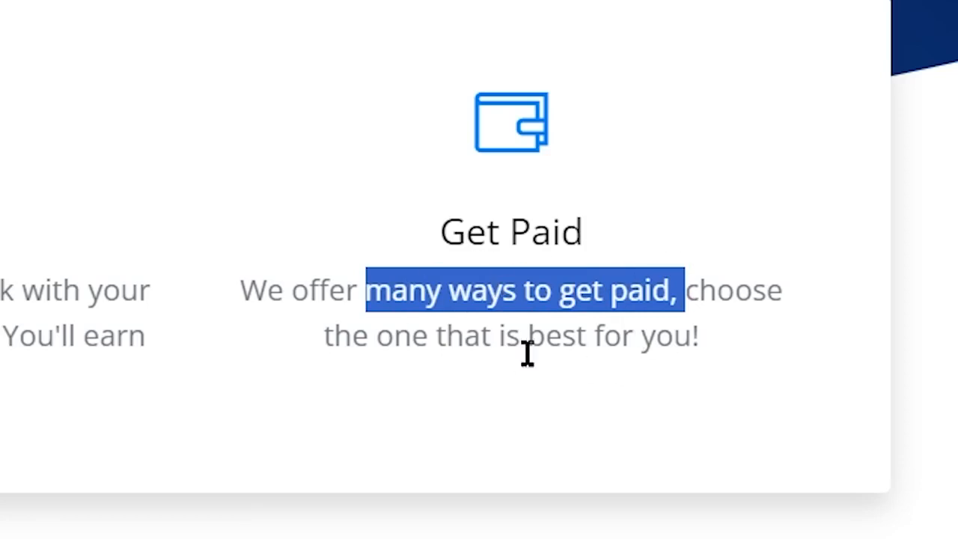
pyautogui.scroll(-3)
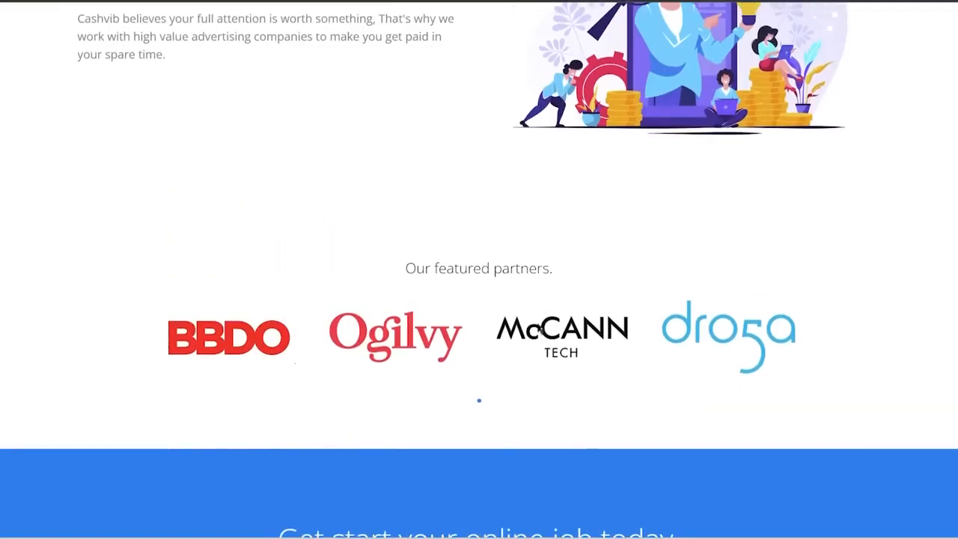
pyautogui.scroll(3)
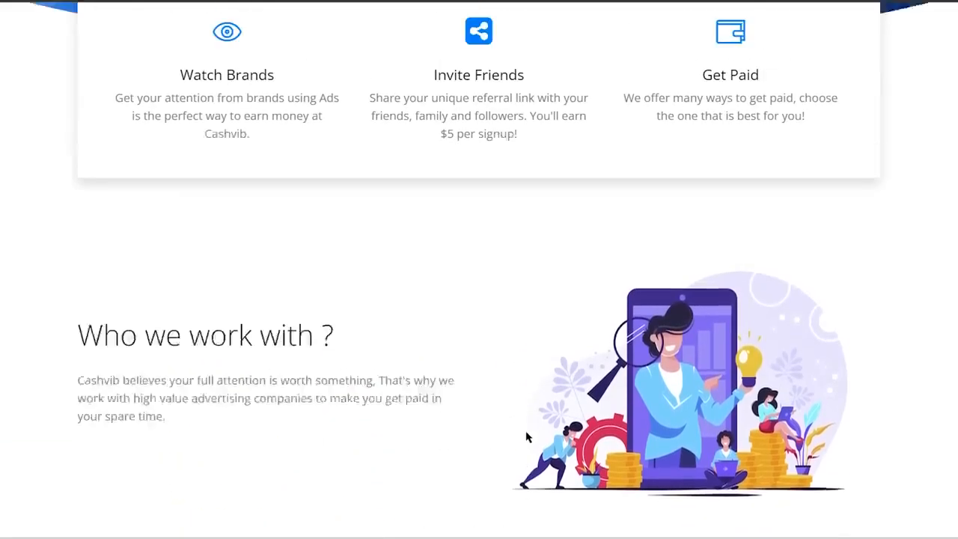
pyautogui.scroll(-3)
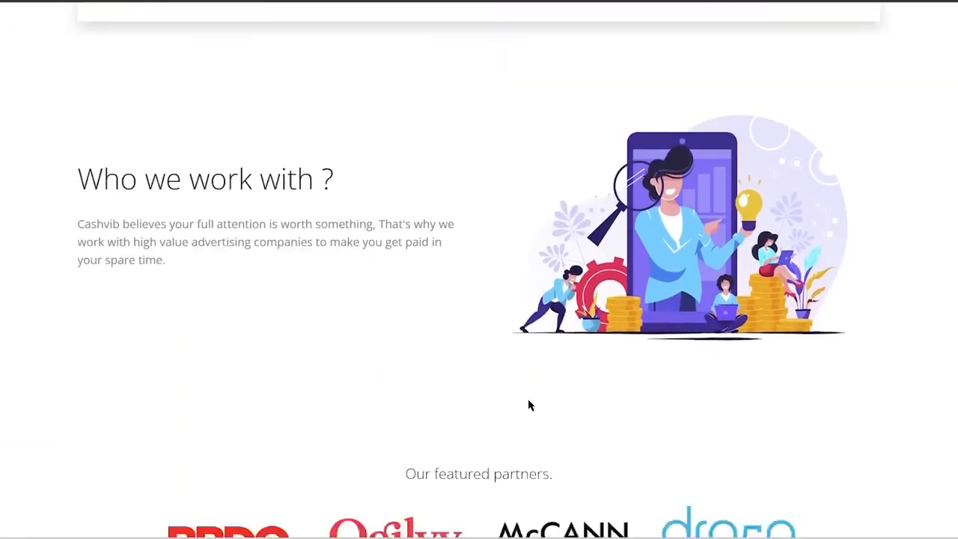
pyautogui.scroll(-3)
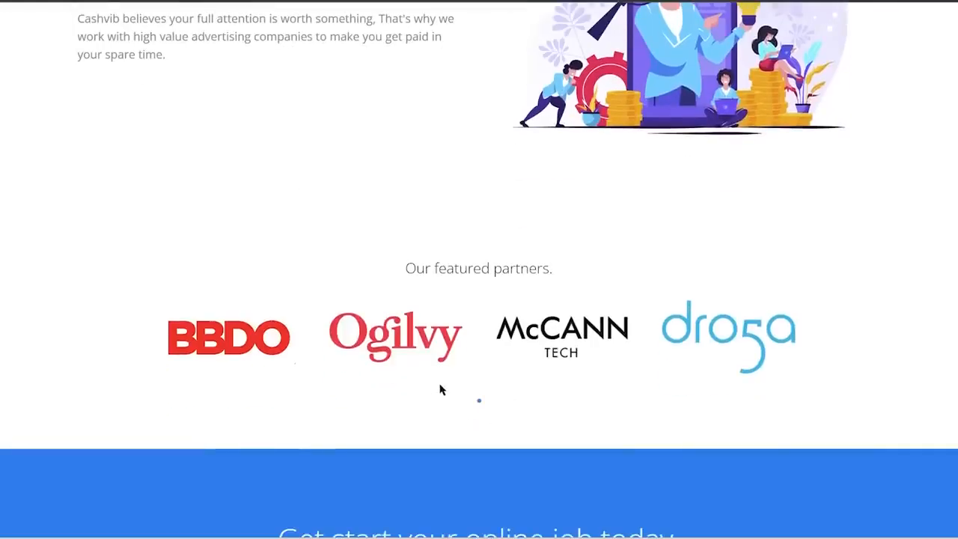
pyautogui.scroll(-3)
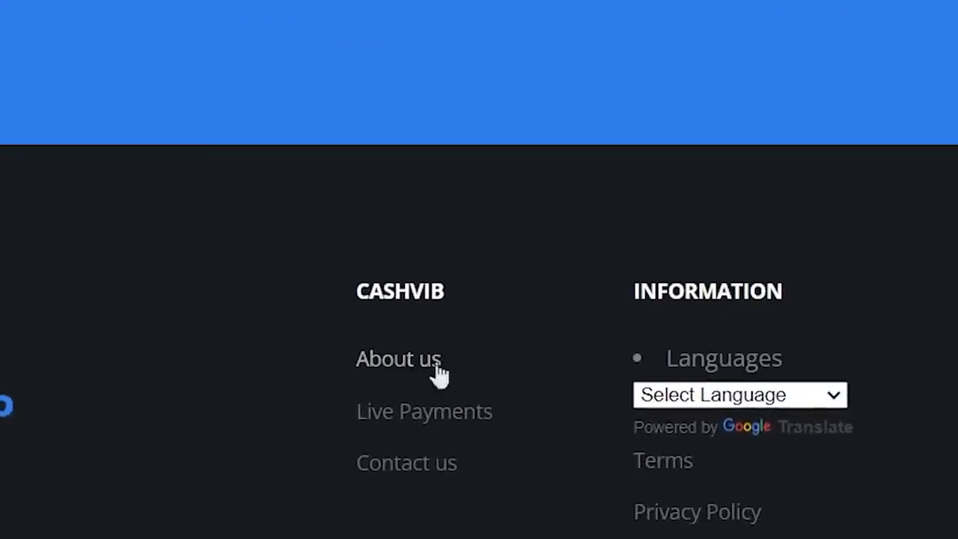
pyautogui.scroll(3)
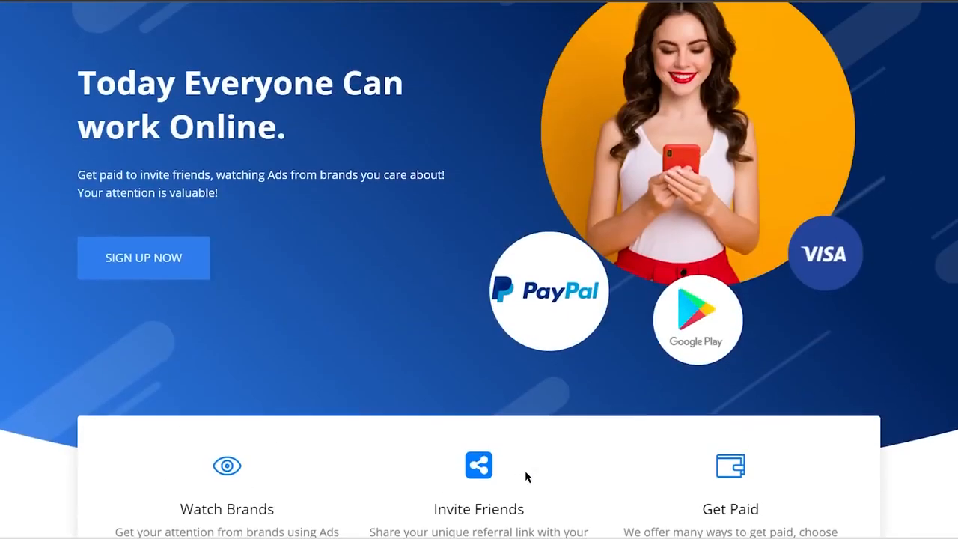
pyautogui.scroll(3)
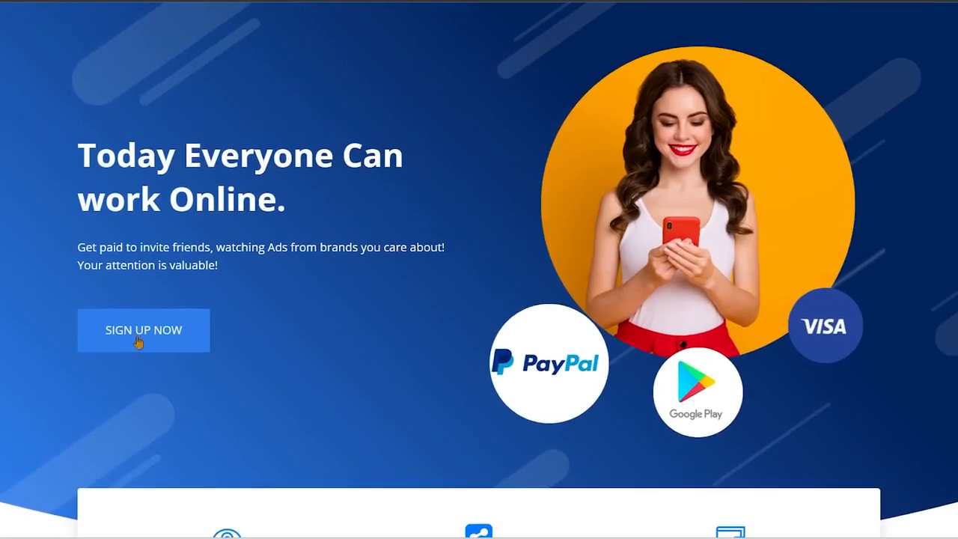
# Register a new Cashvib account on Server 1 with the captcha ticked, reaching the $10 dashboard
pyautogui.click(143, 330)
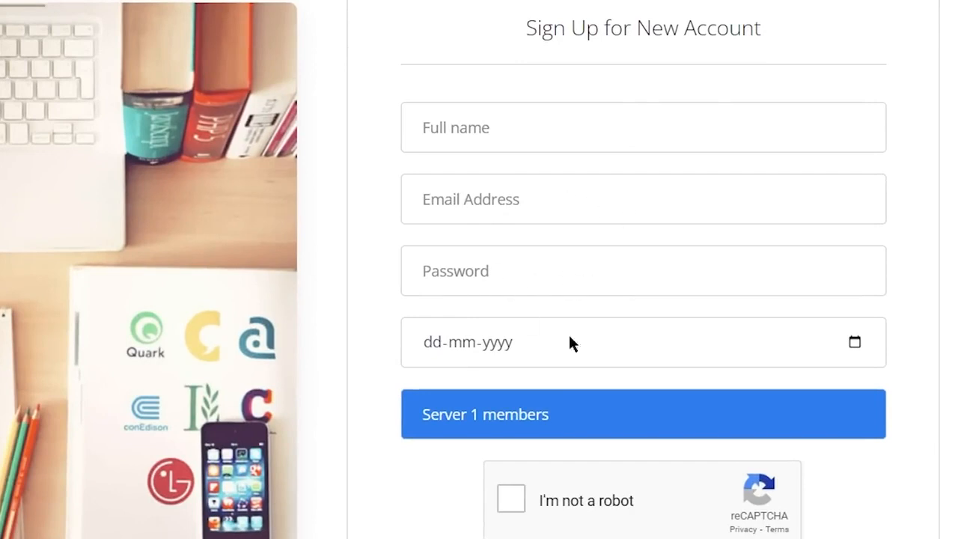
pyautogui.scroll(-3)
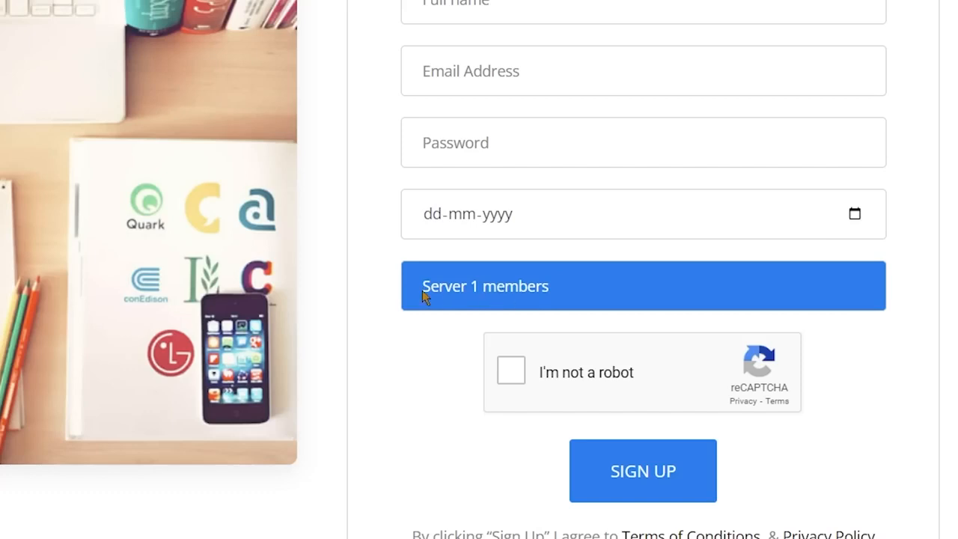
pyautogui.moveTo(523, 305)
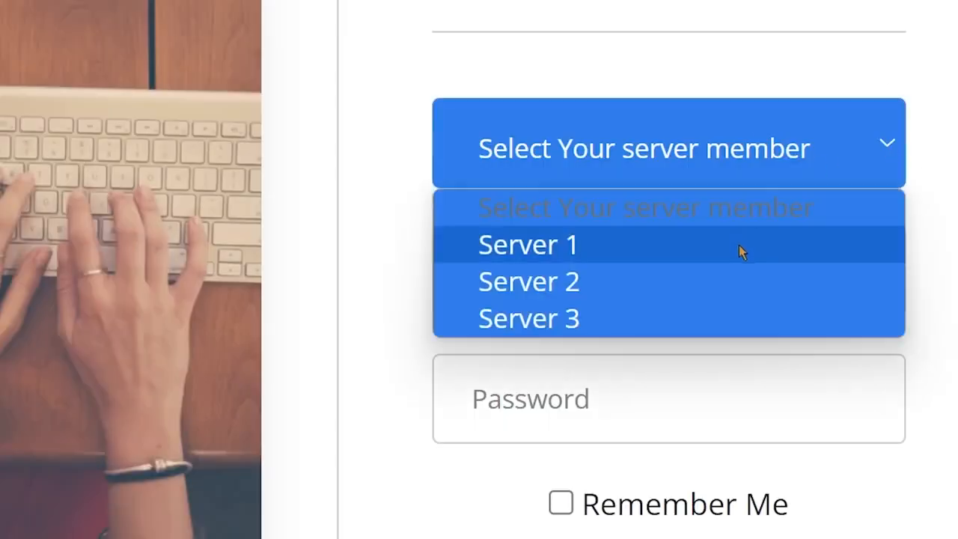
pyautogui.click(528, 244)
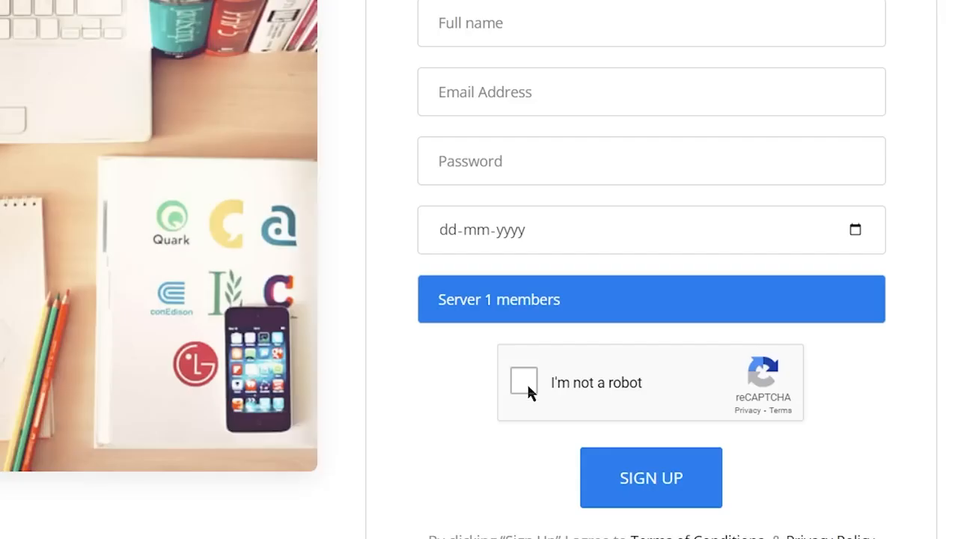
pyautogui.click(524, 381)
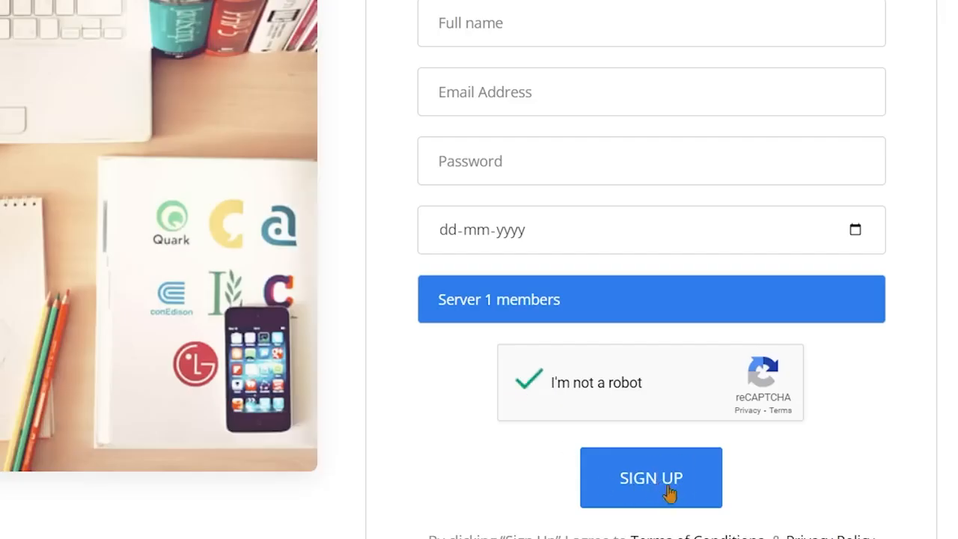
pyautogui.click(650, 477)
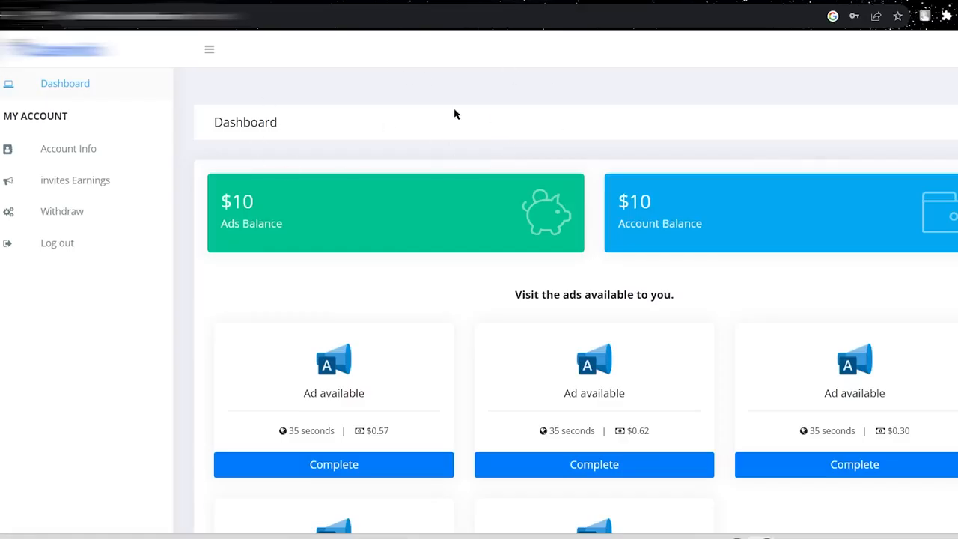
pyautogui.moveTo(474, 167)
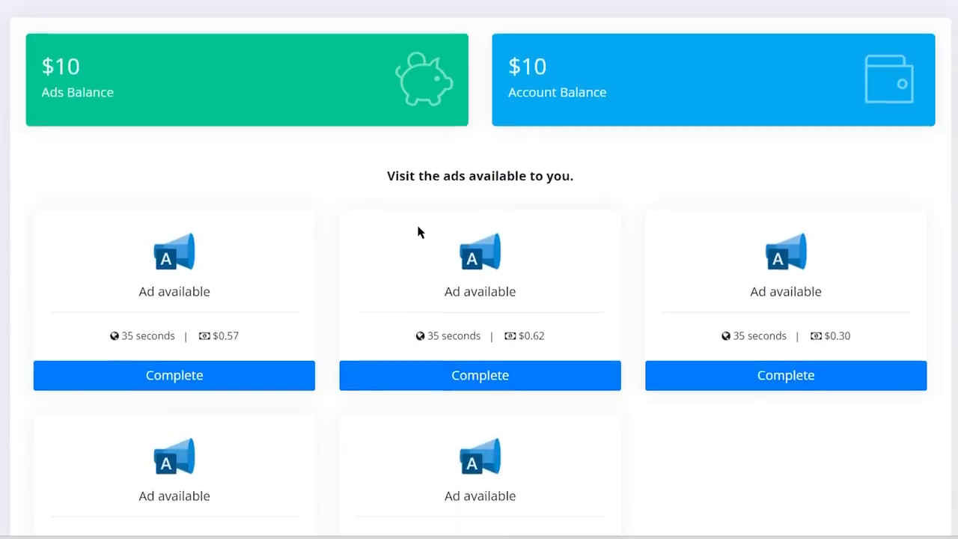
pyautogui.scroll(-3)
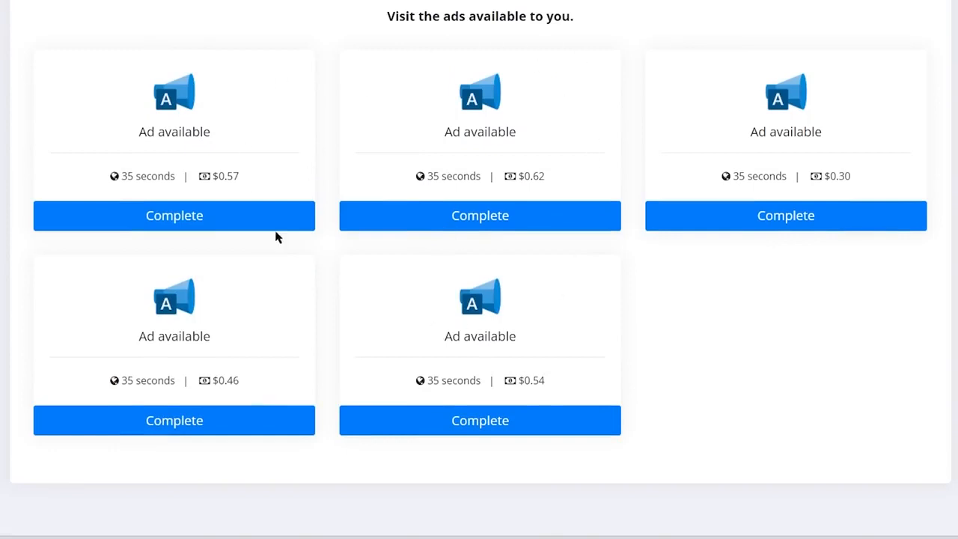
pyautogui.moveTo(441, 295)
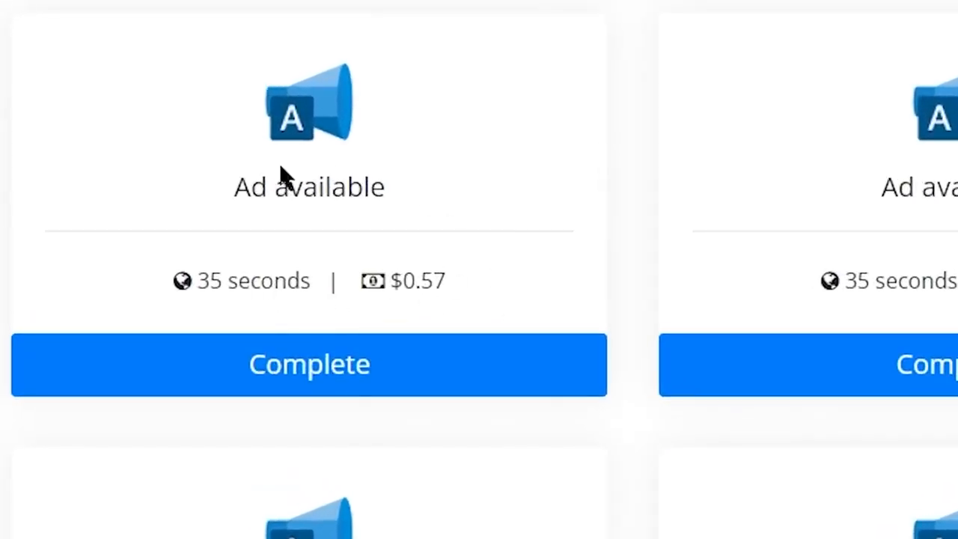
pyautogui.moveTo(446, 303)
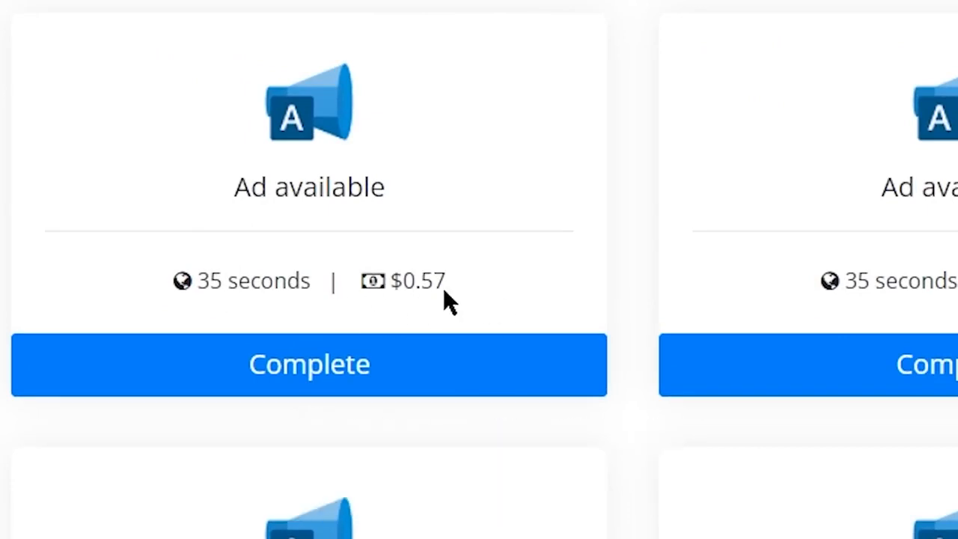
pyautogui.moveTo(410, 283)
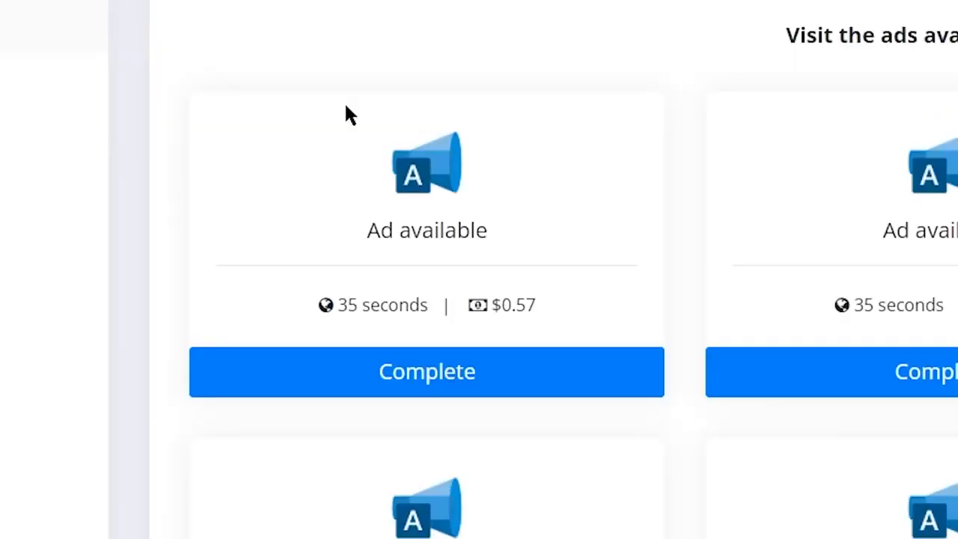
pyautogui.moveTo(508, 374)
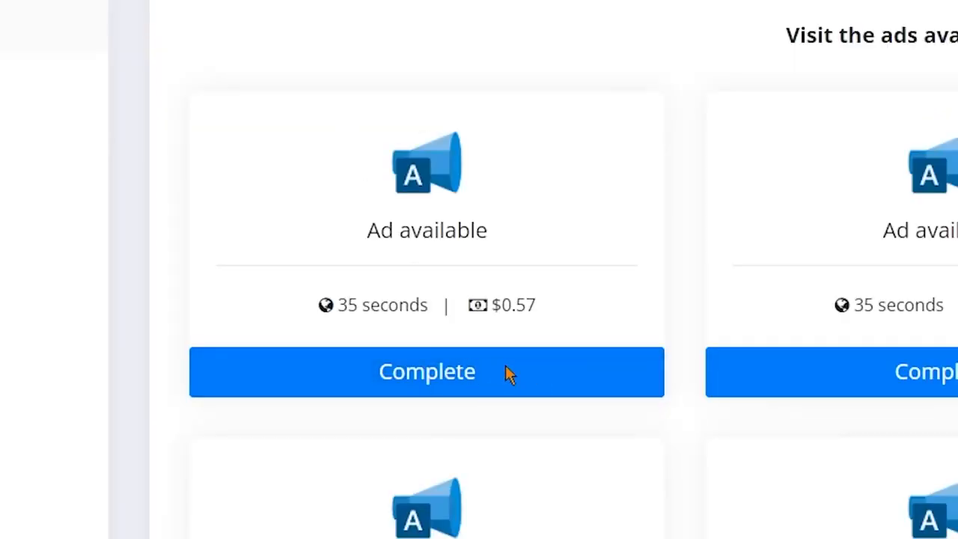
# Complete and skip the $0.57 ad, raising both balances to $10.57
pyautogui.click(426, 372)
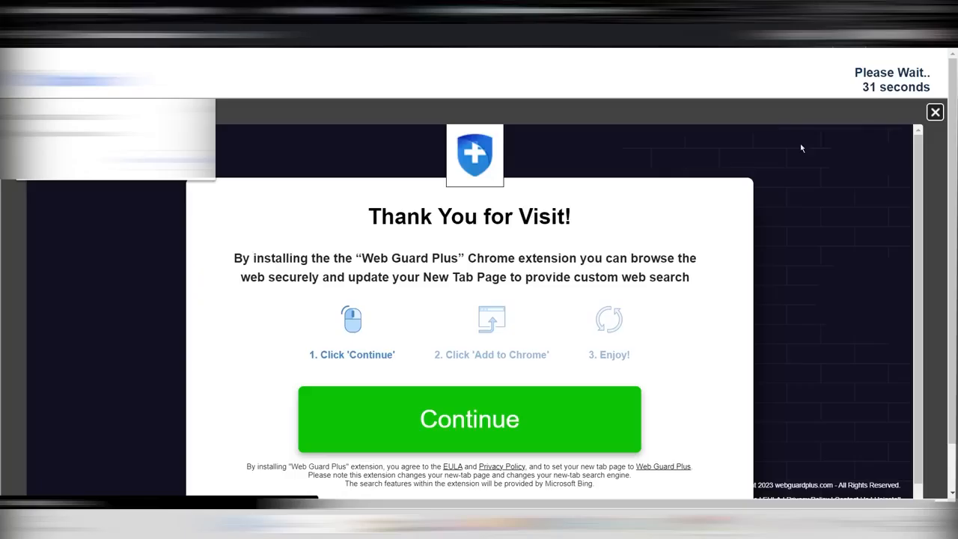
pyautogui.moveTo(505, 122)
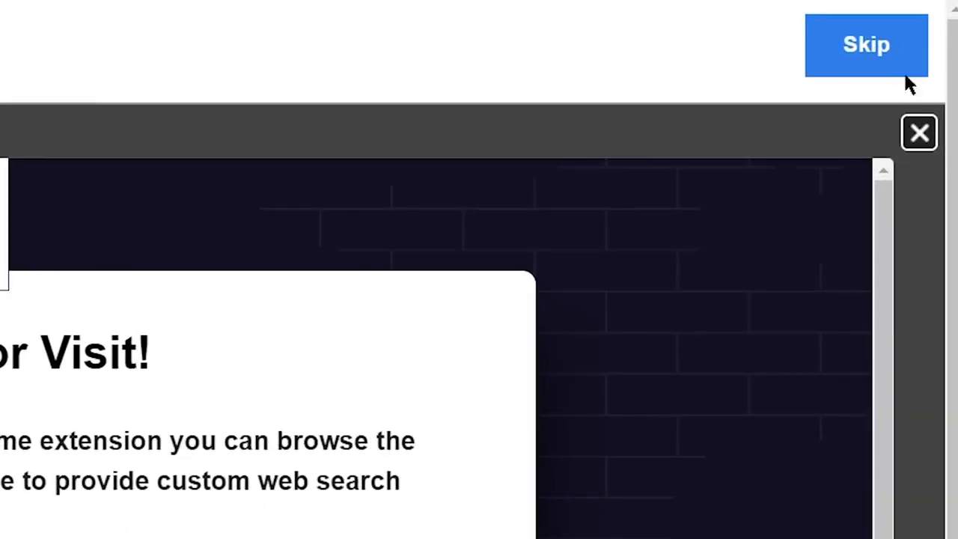
pyautogui.moveTo(866, 56)
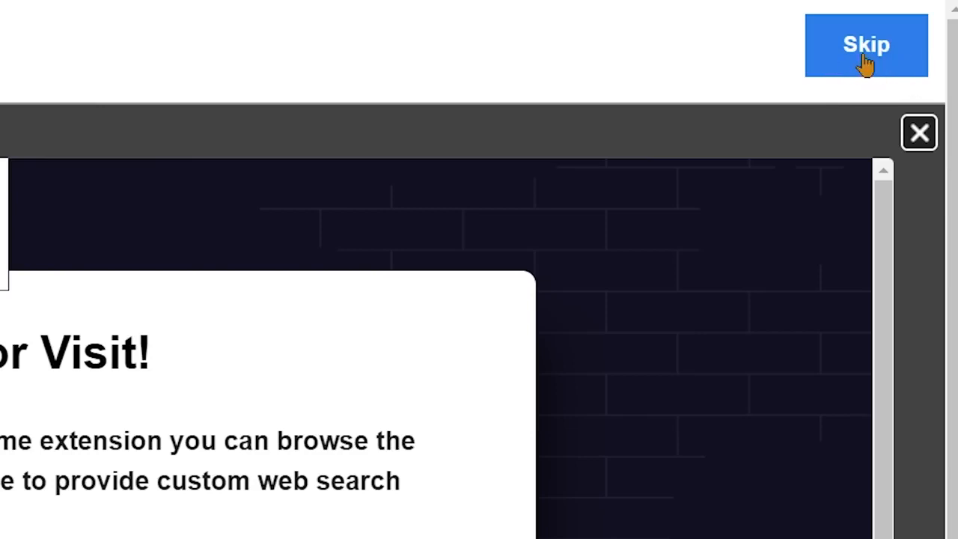
pyautogui.click(866, 45)
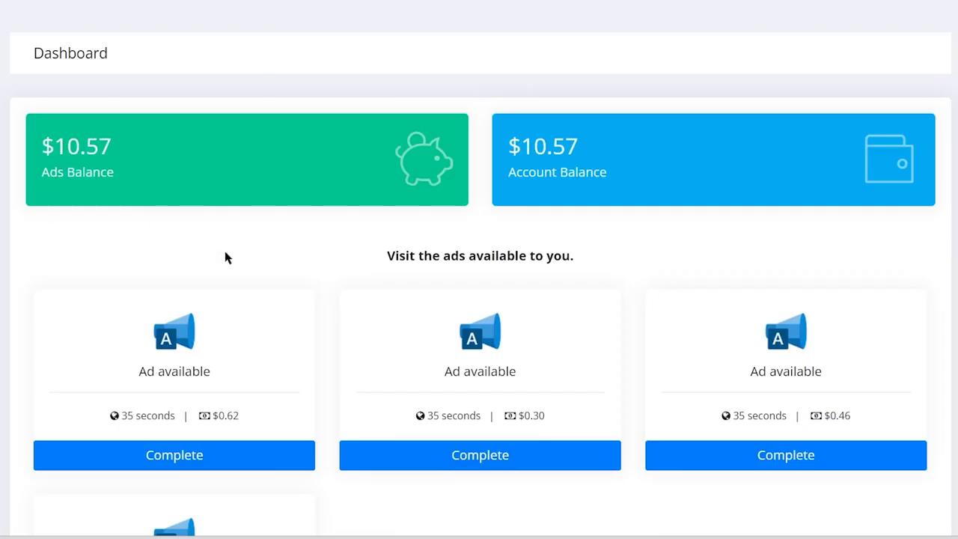
pyautogui.moveTo(52, 171)
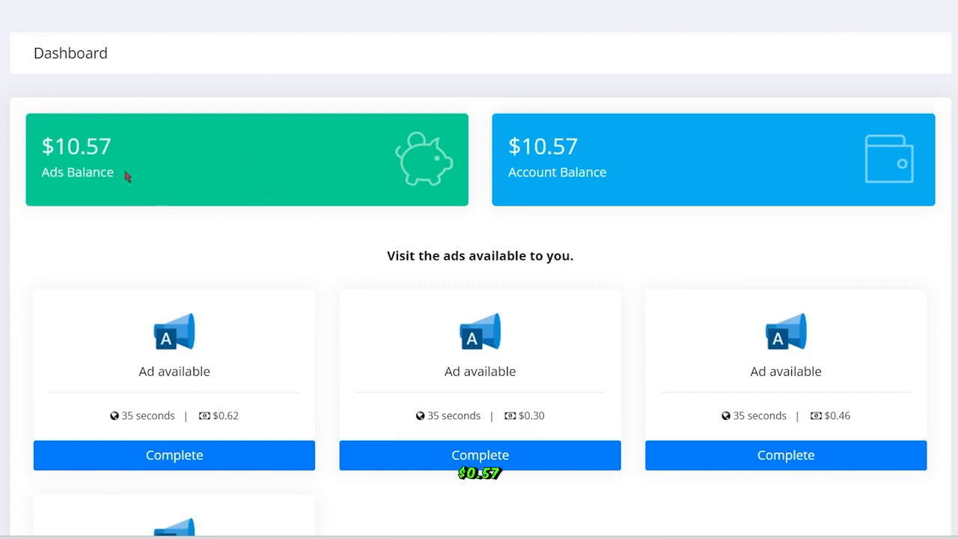
pyautogui.moveTo(538, 187)
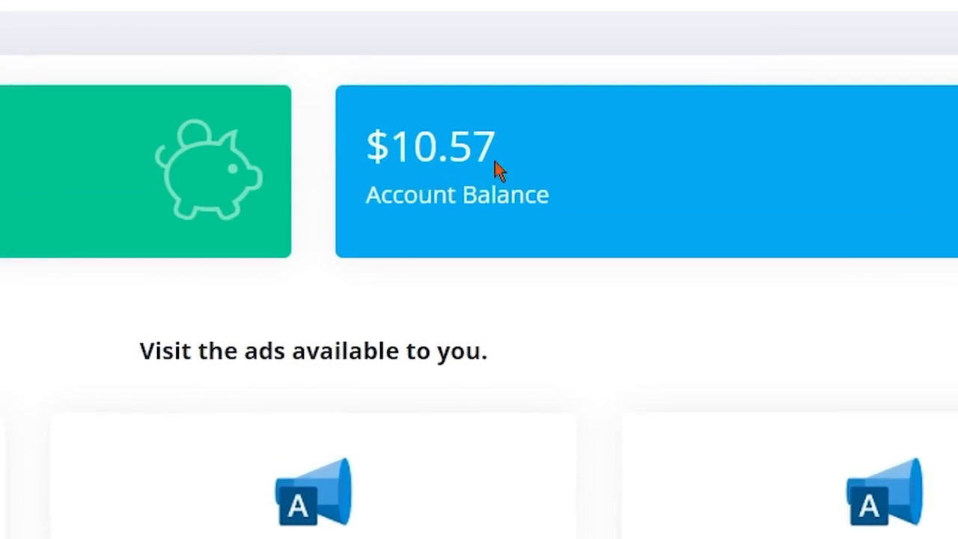
pyautogui.scroll(-3)
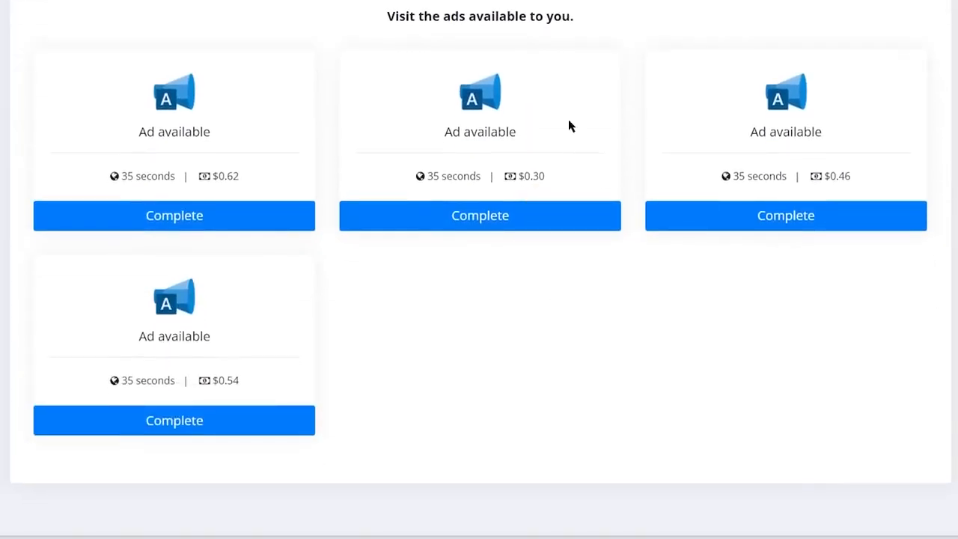
pyautogui.moveTo(757, 156)
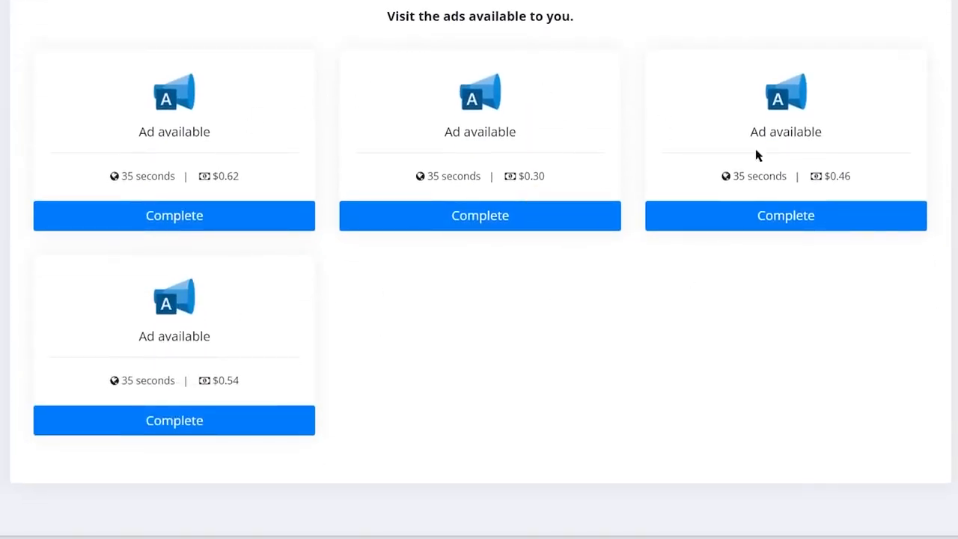
pyautogui.moveTo(535, 122)
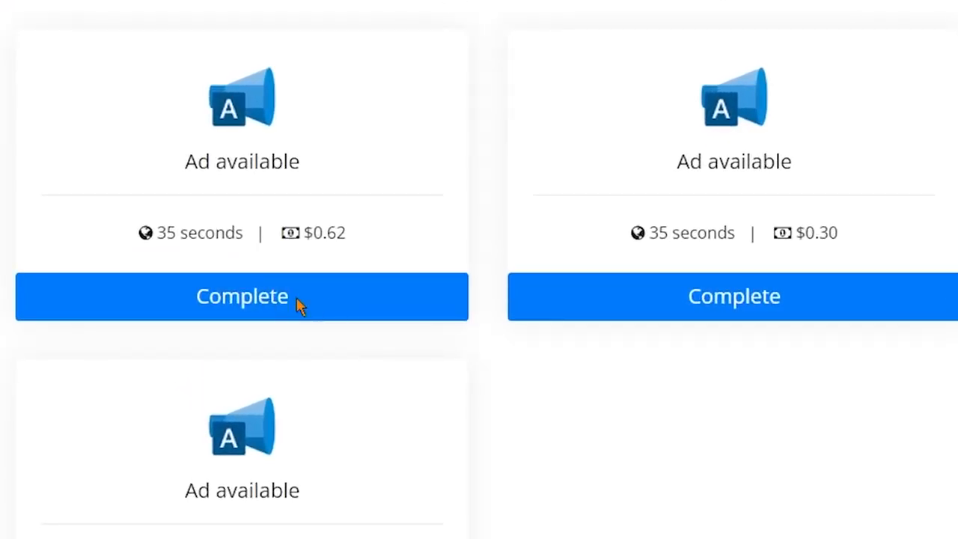
pyautogui.moveTo(275, 297)
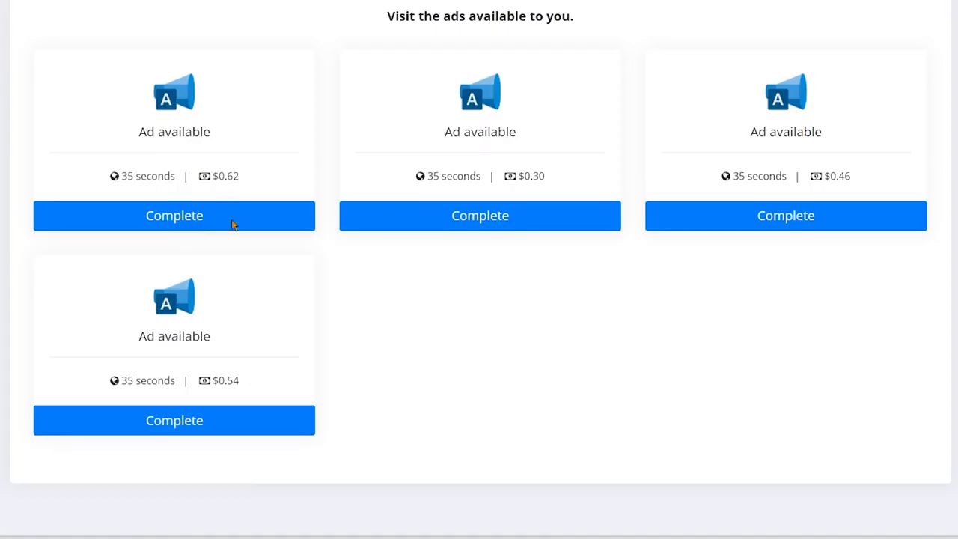
# Complete the $0.62 ad and skip its sponsored page
pyautogui.click(173, 216)
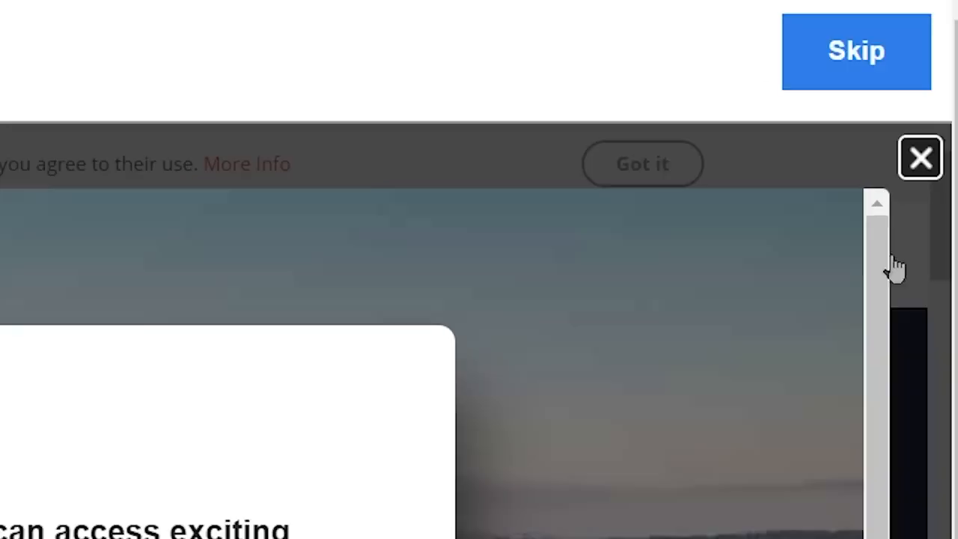
pyautogui.moveTo(876, 67)
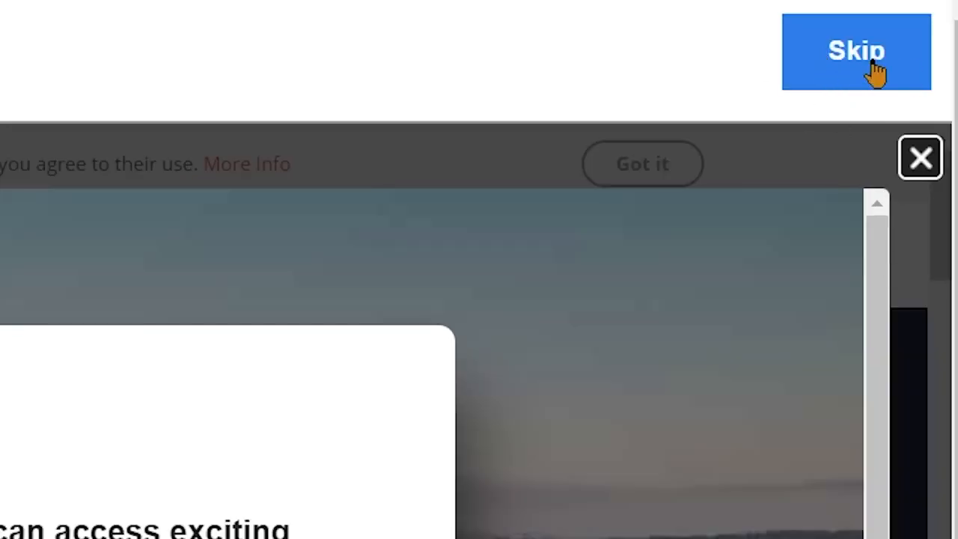
pyautogui.click(857, 51)
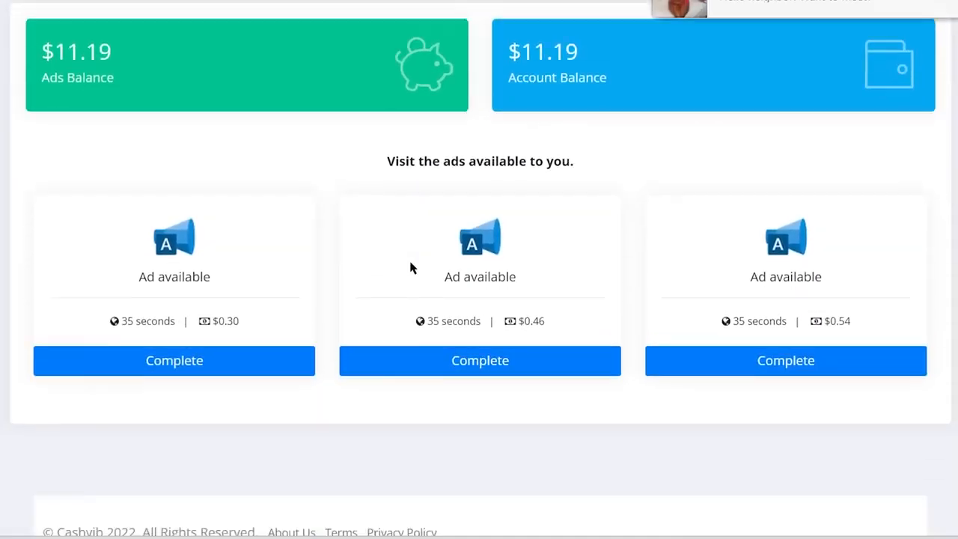
# Scroll the dashboard to check the $11.19 balances and the $0.30, $0.46, $0.54 ads
pyautogui.scroll(-3)
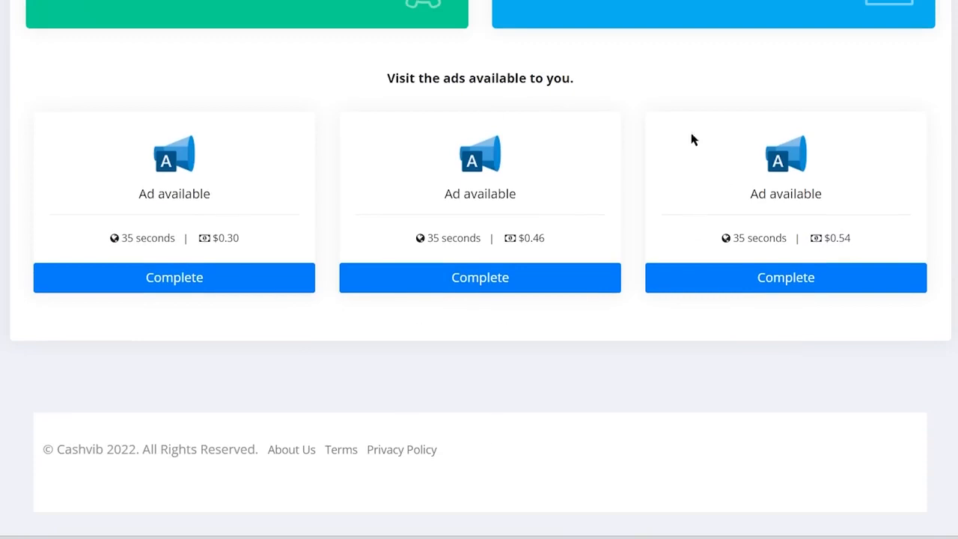
pyautogui.moveTo(193, 195)
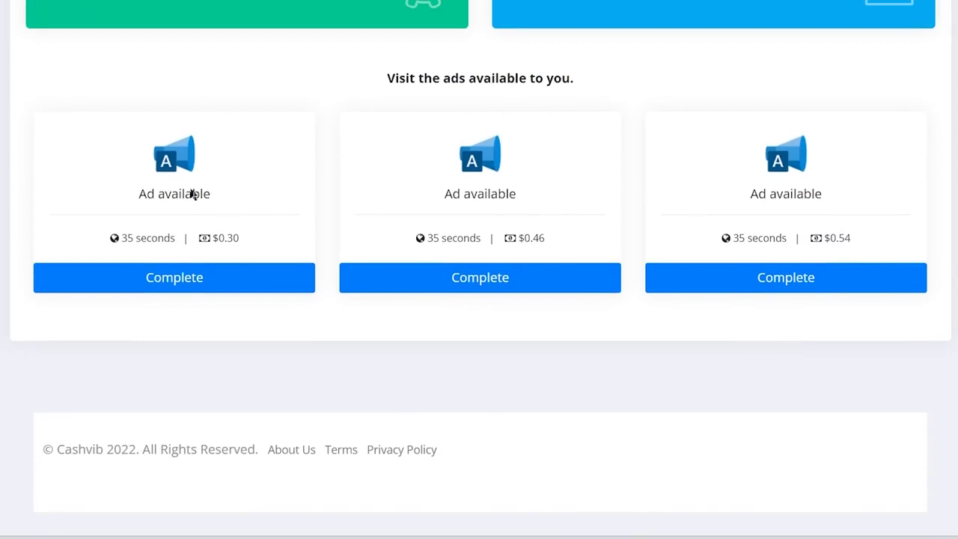
pyautogui.moveTo(626, 149)
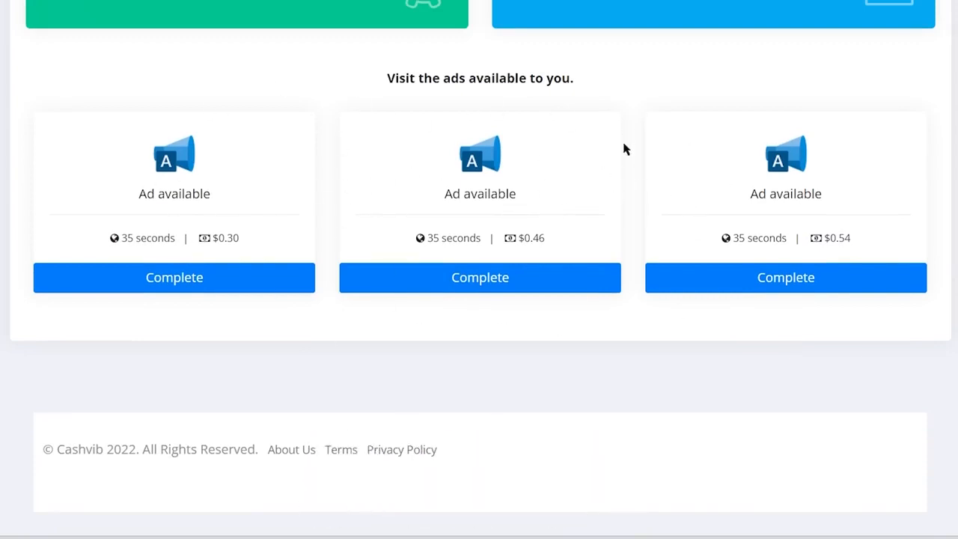
pyautogui.moveTo(599, 299)
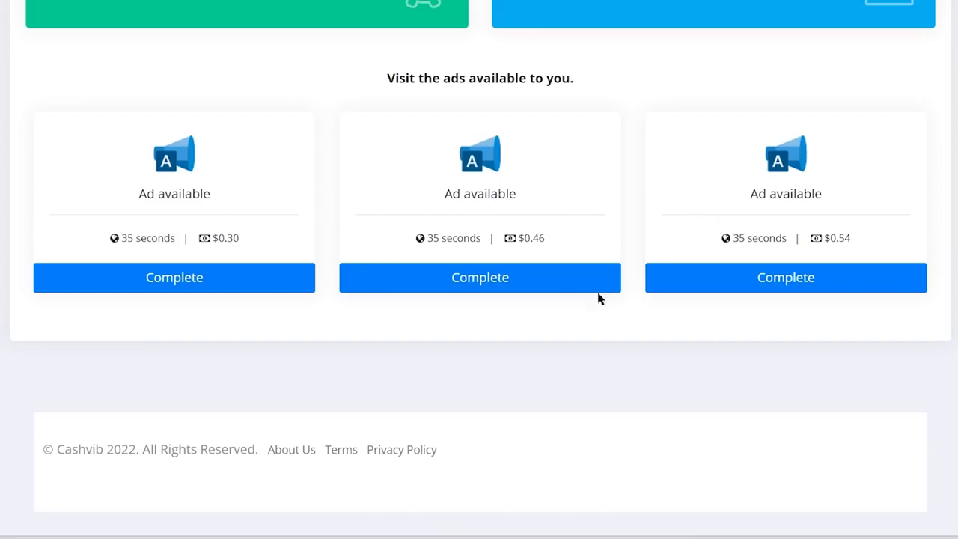
pyautogui.scroll(3)
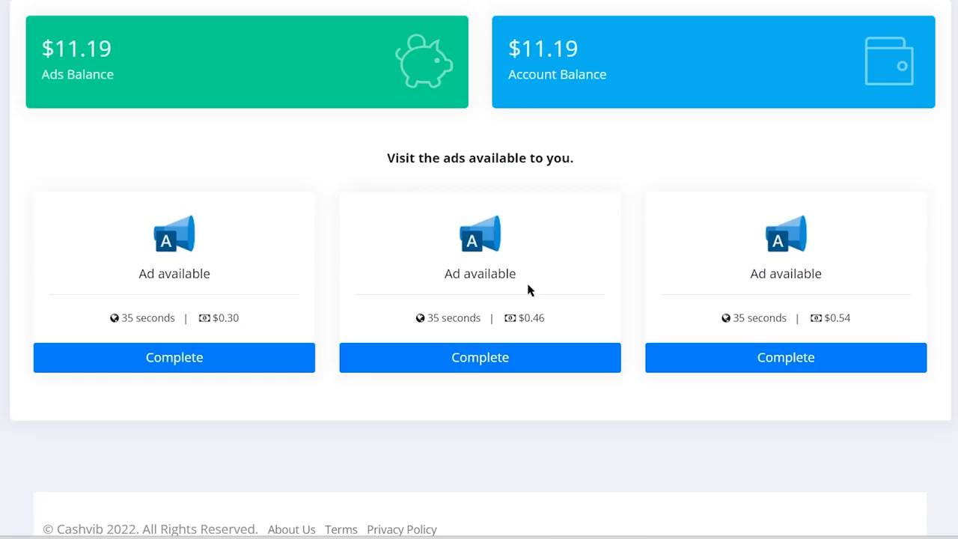
pyautogui.moveTo(583, 352)
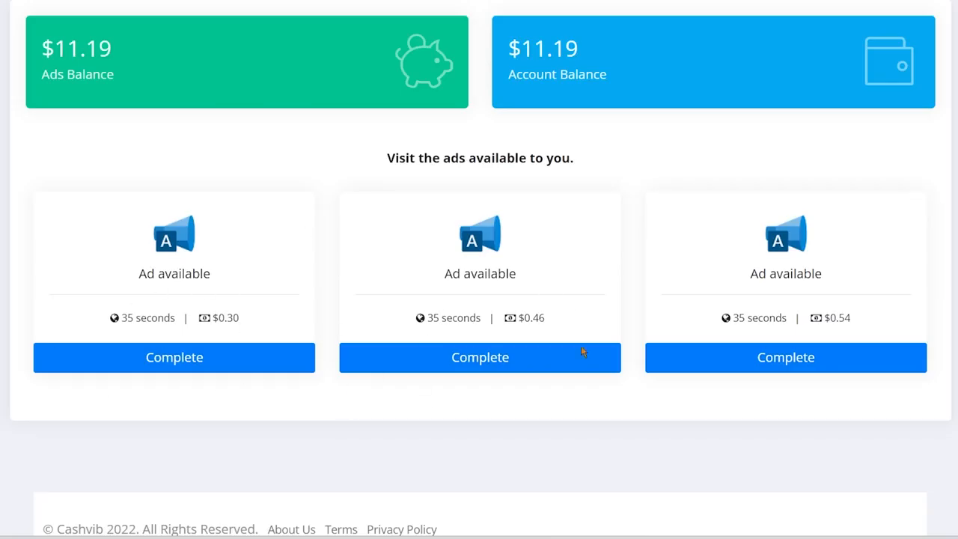
pyautogui.moveTo(649, 185)
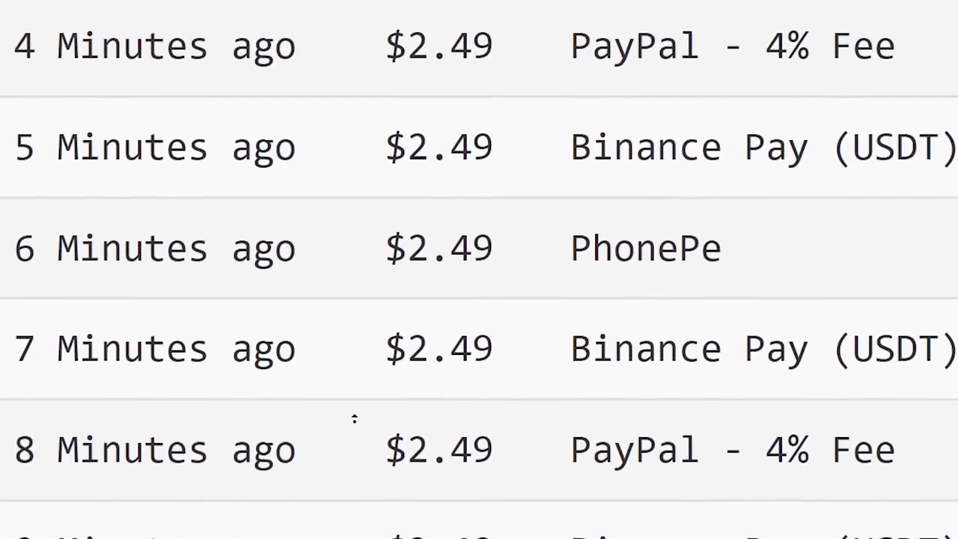
# Scroll through the list of recent $2.49 withdrawals
pyautogui.scroll(3)
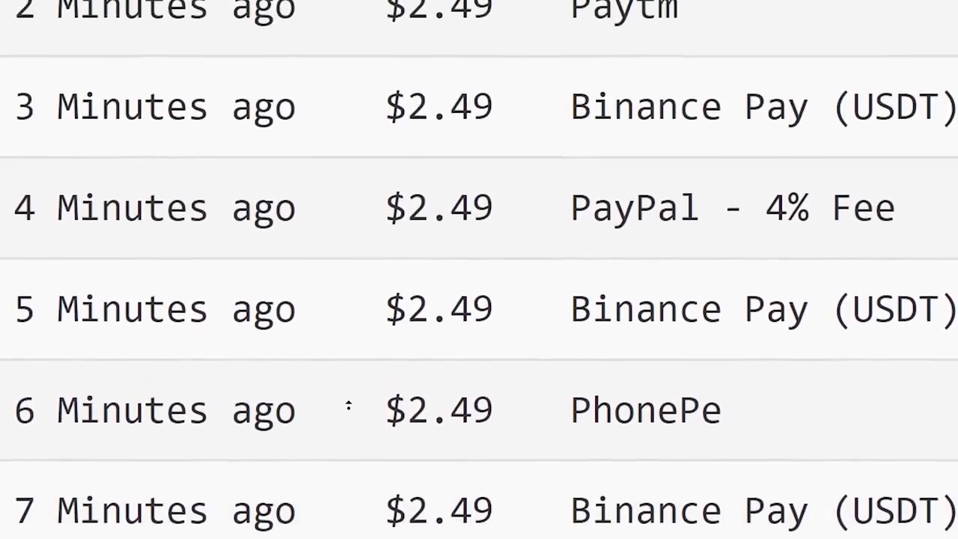
pyautogui.scroll(-3)
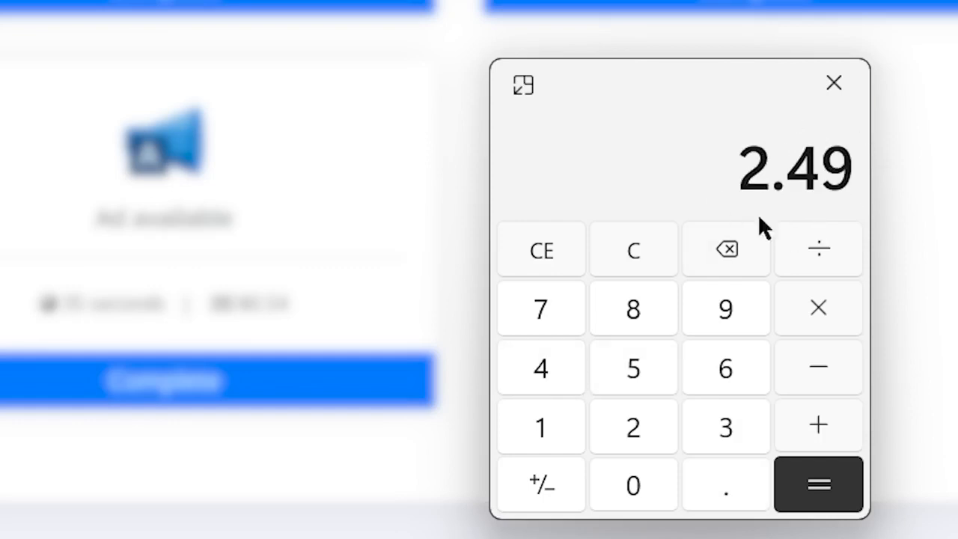
pyautogui.moveTo(818, 307)
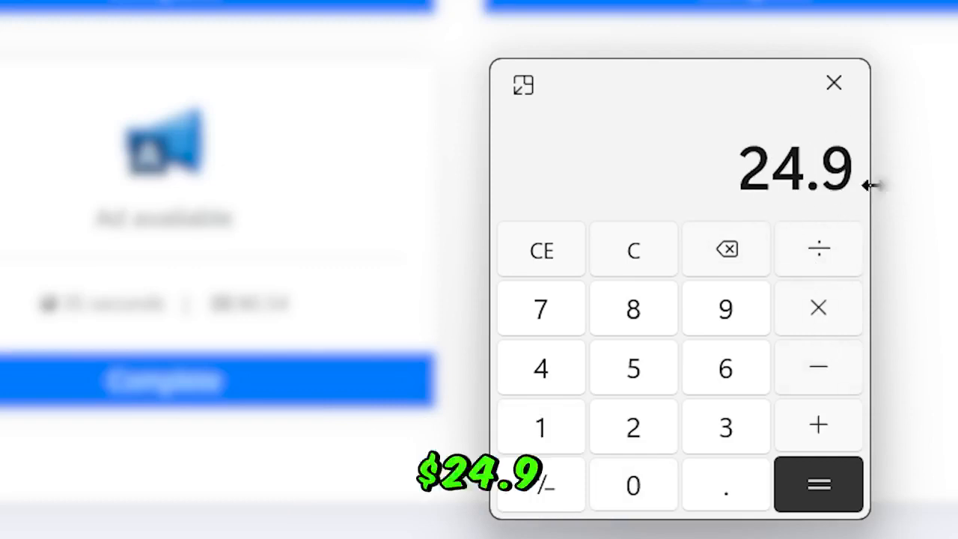
pyautogui.moveTo(722, 224)
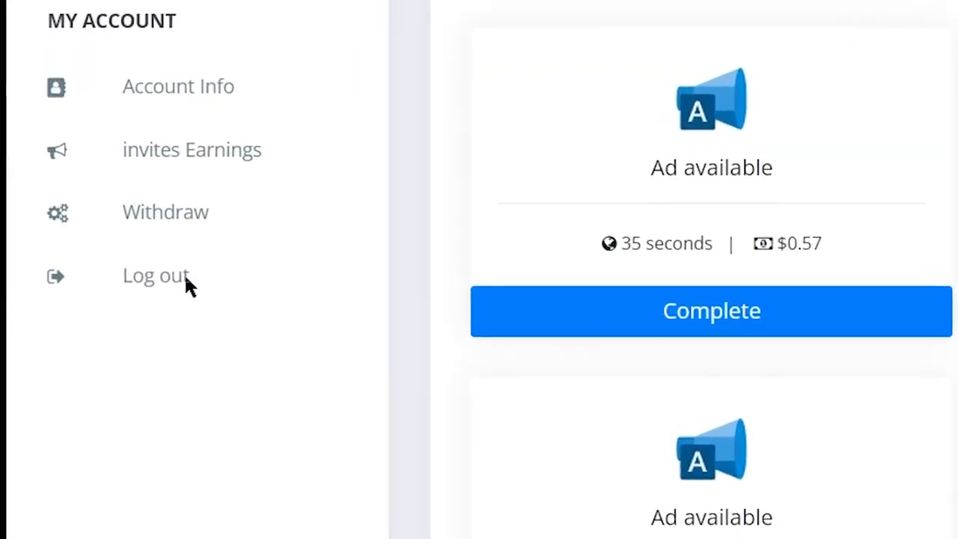
# Log out of Cashvib and start a new account registration
pyautogui.click(155, 275)
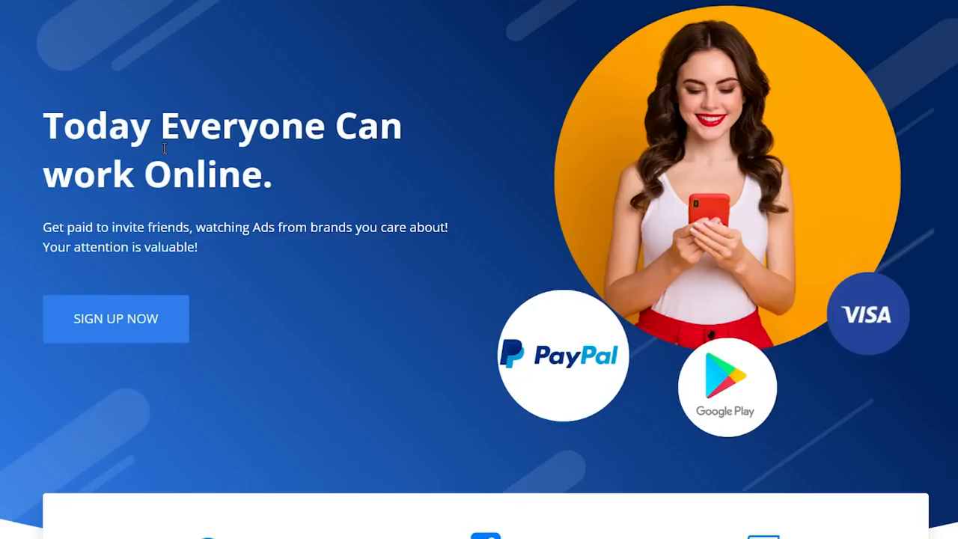
pyautogui.click(116, 318)
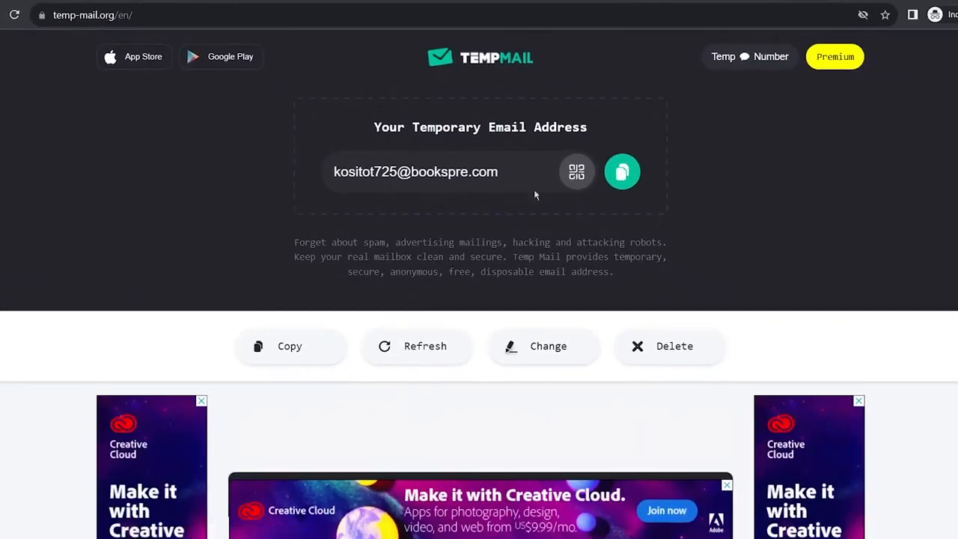
pyautogui.moveTo(607, 196)
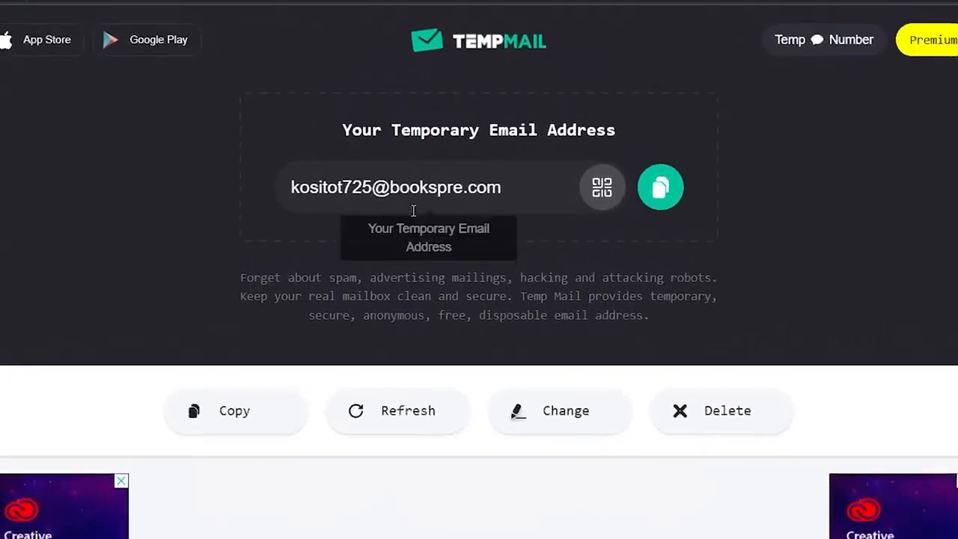
# Copy the disposable address from temp-mail.org
pyautogui.click(601, 187)
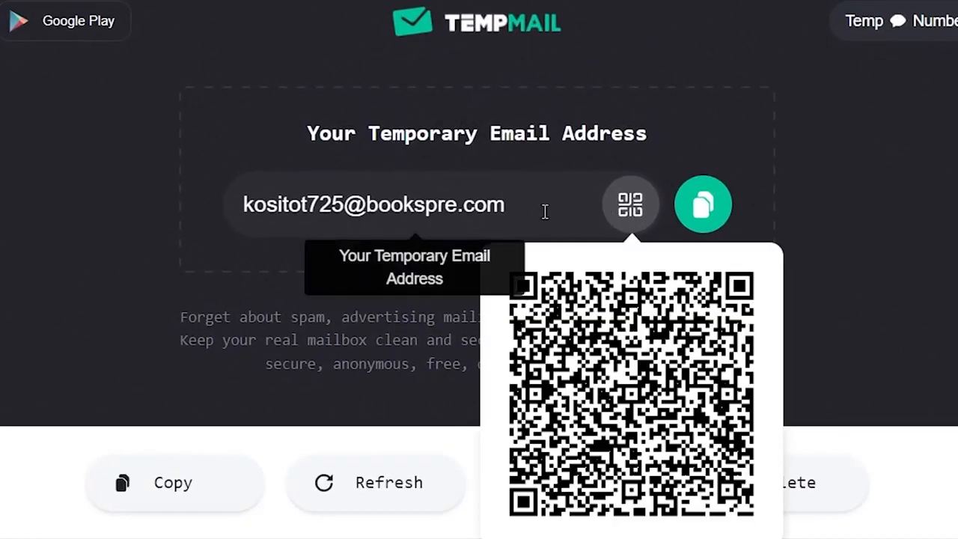
pyautogui.click(702, 203)
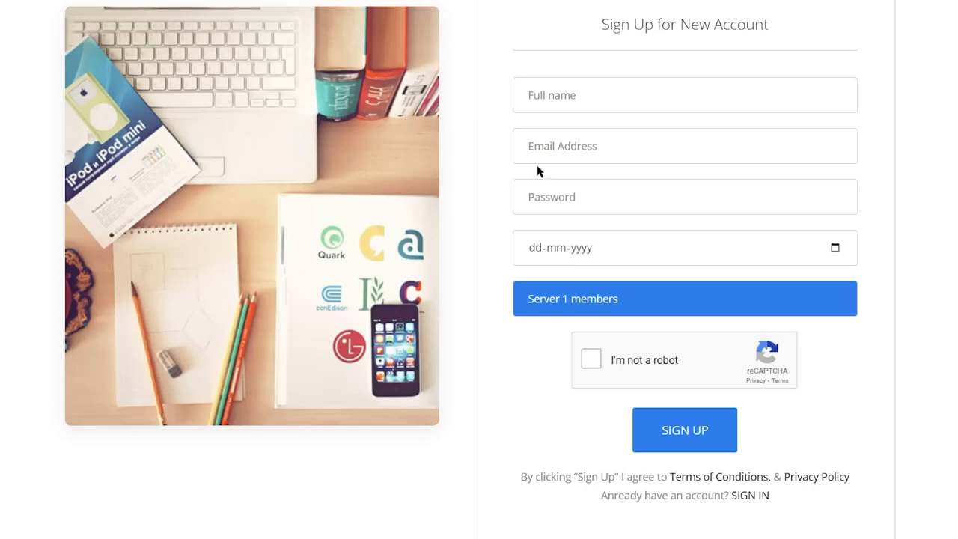
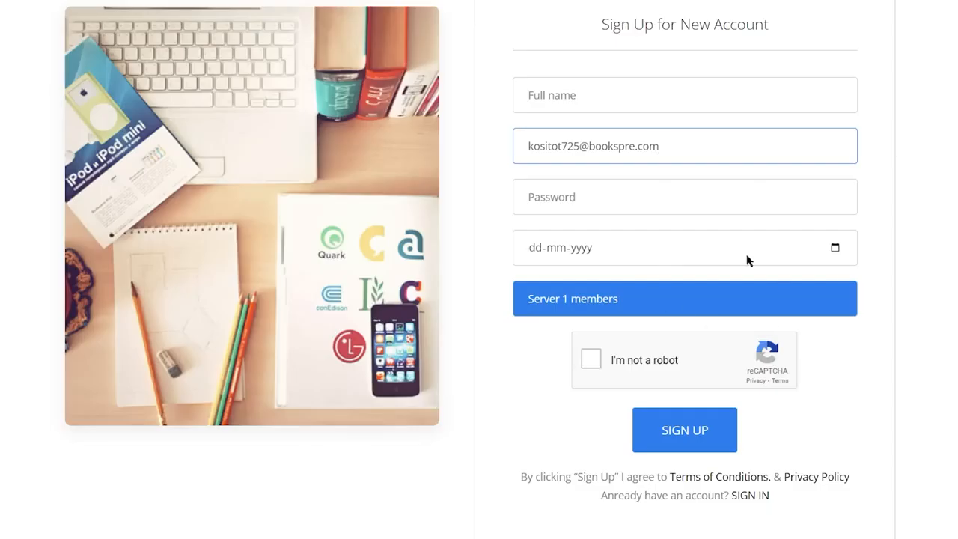
pyautogui.moveTo(532, 310)
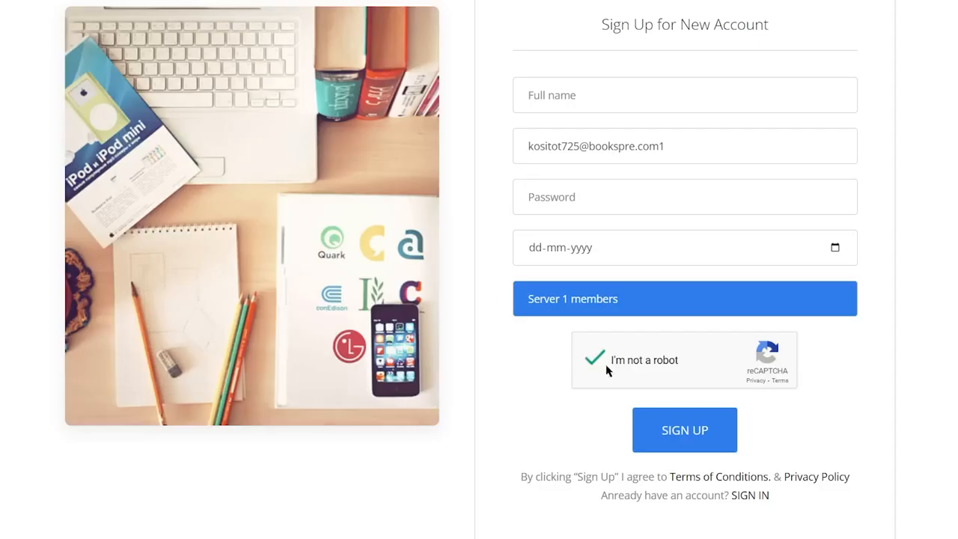
pyautogui.click(684, 429)
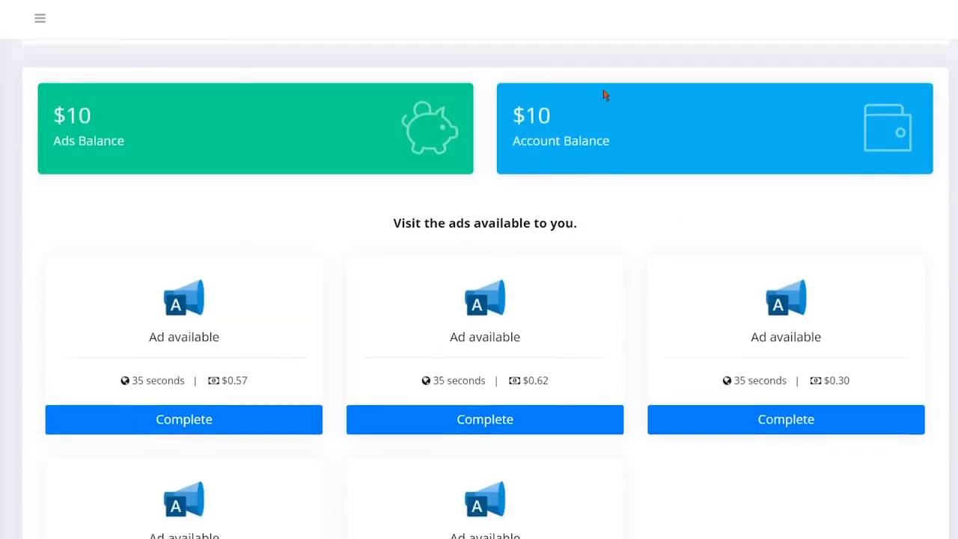
pyautogui.moveTo(459, 208)
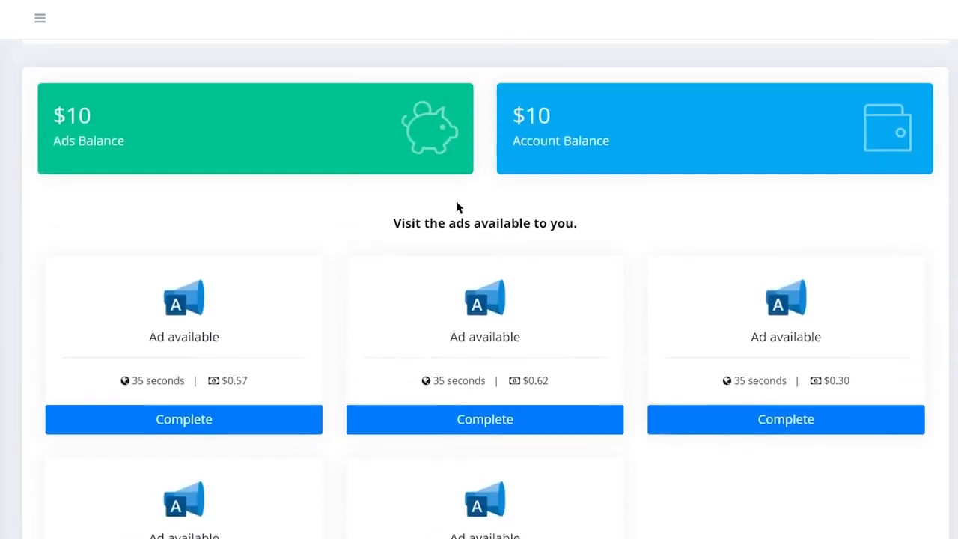
pyautogui.moveTo(306, 266)
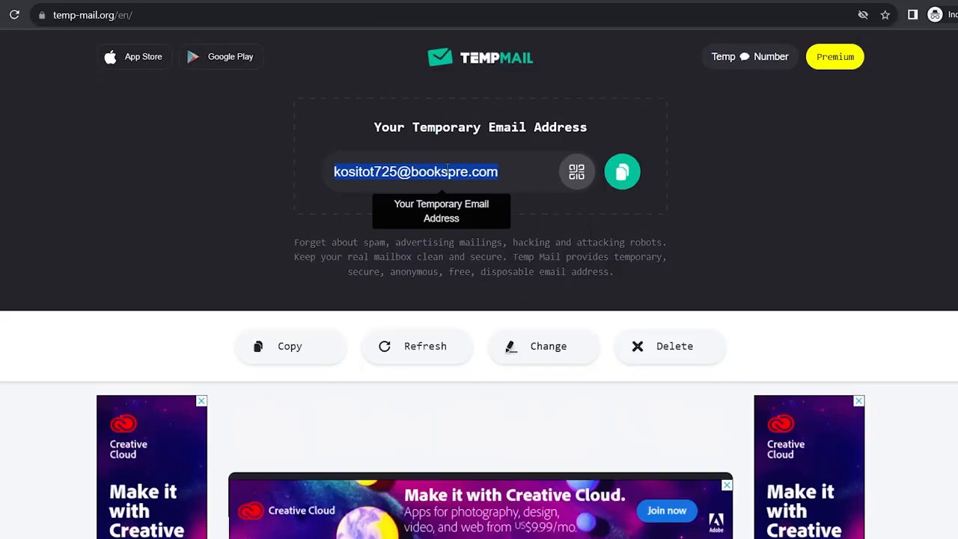
pyautogui.moveTo(524, 172)
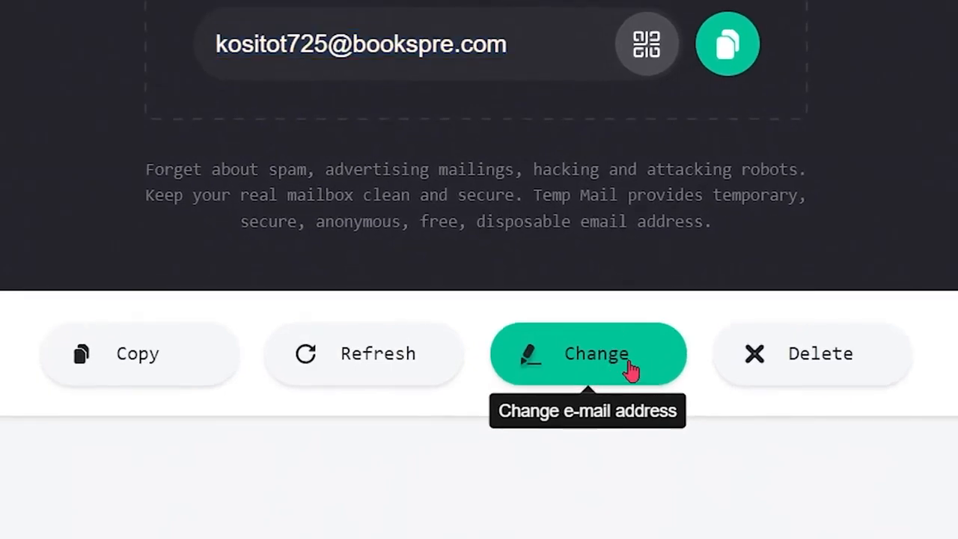
# Generate a fresh disposable address on temp-mail.org and select it
pyautogui.click(587, 354)
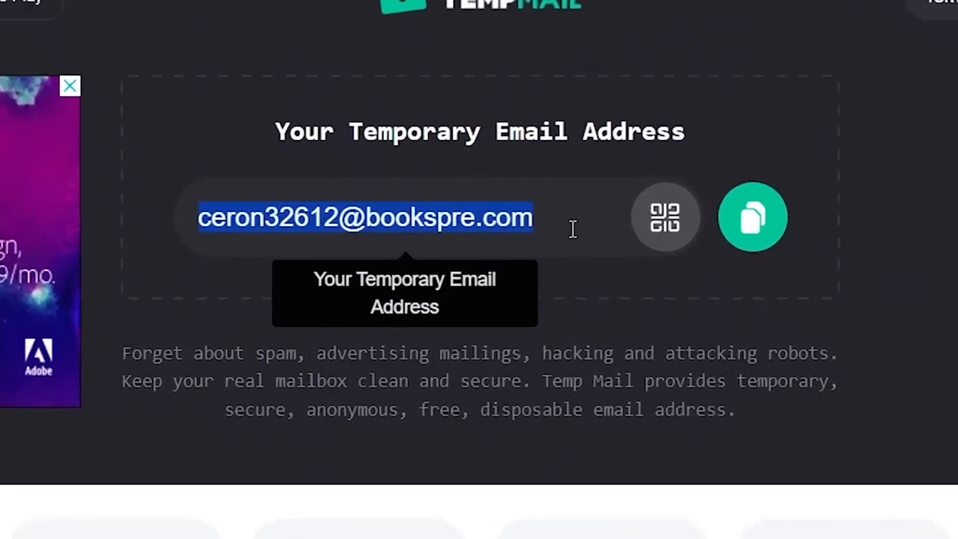
pyautogui.click(752, 217)
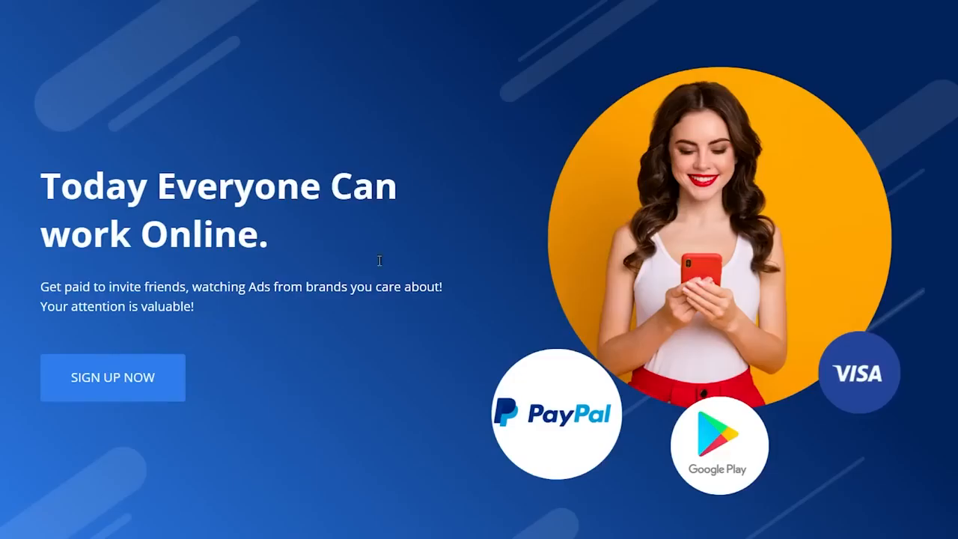
# Scroll the Cashvib invite-and-watch-ads landing page and enter the account dashboard
pyautogui.scroll(-3)
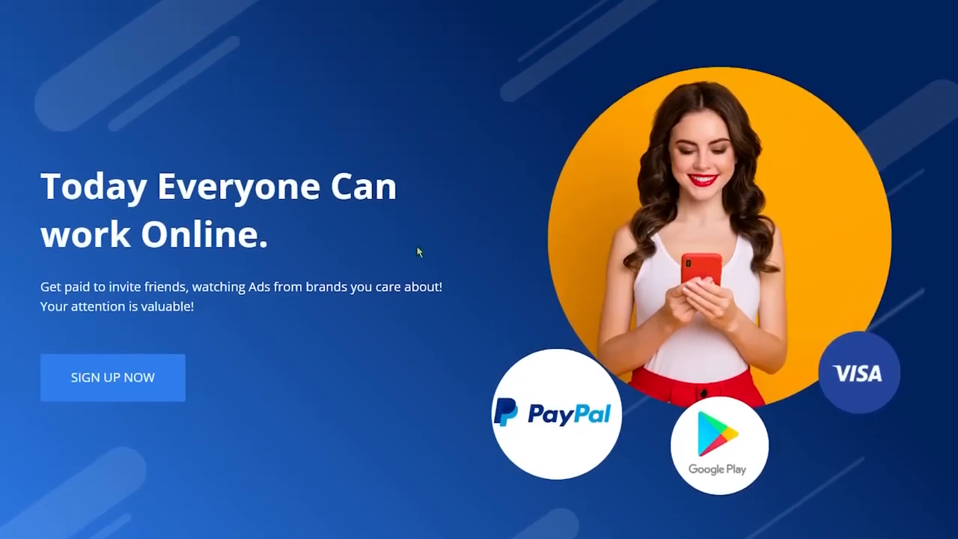
pyautogui.click(113, 377)
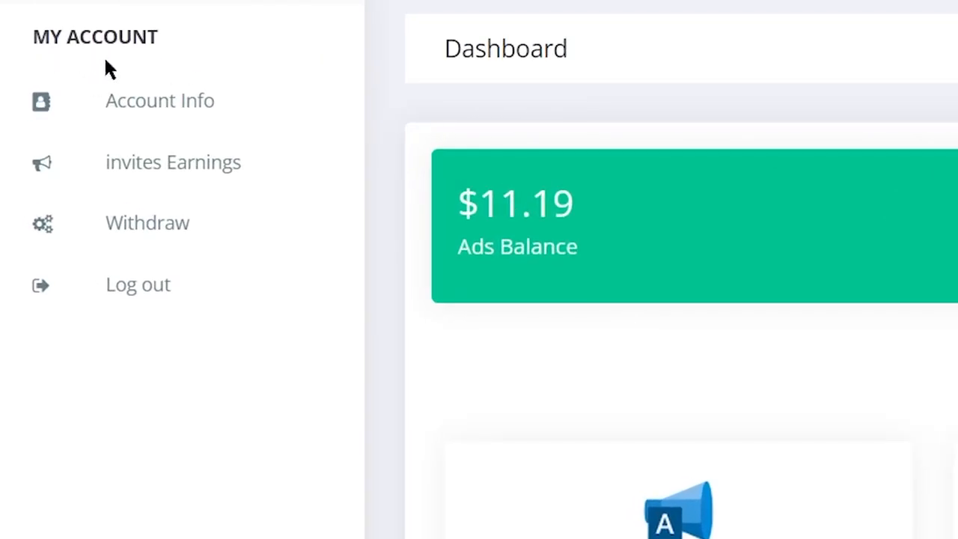
pyautogui.moveTo(180, 173)
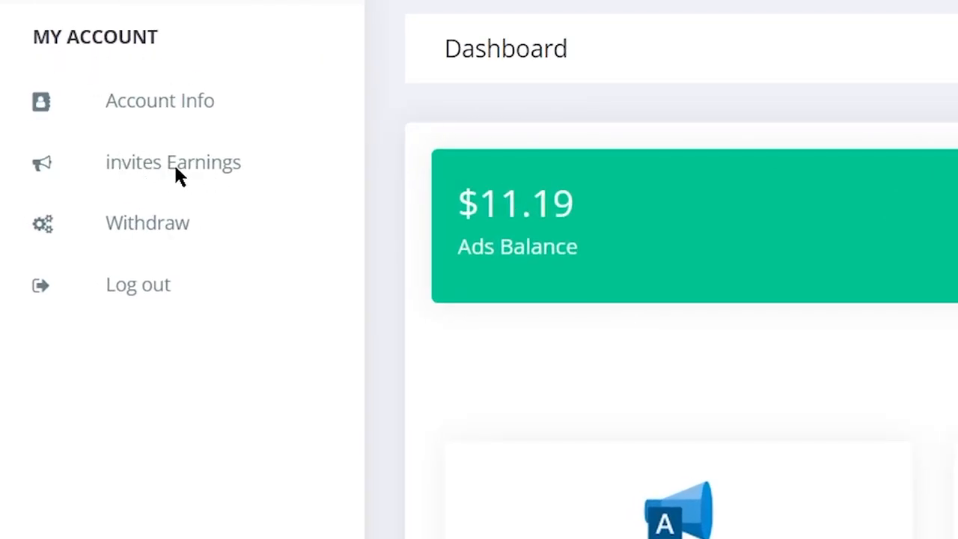
# Open Invites Earnings in the My Account sidebar and select the personal referral link
pyautogui.click(173, 162)
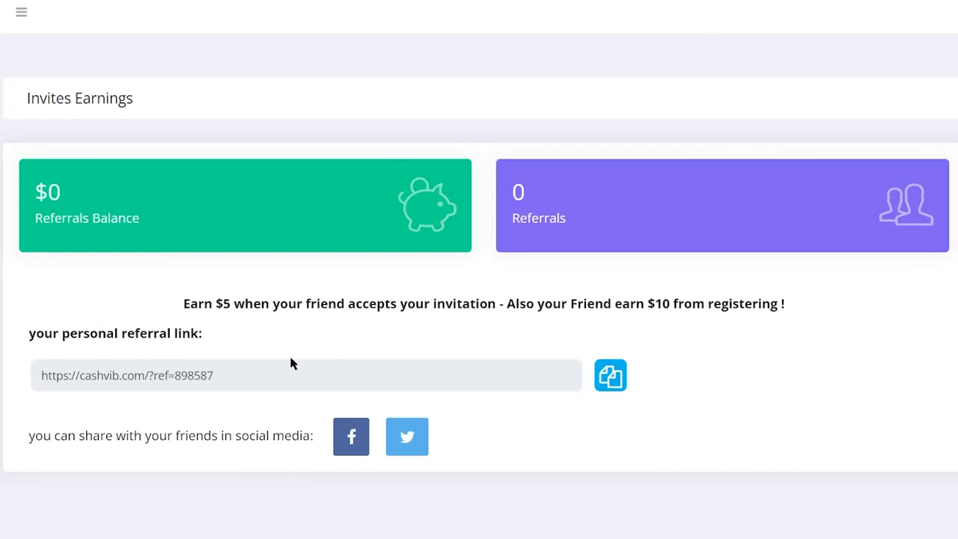
pyautogui.moveTo(178, 322)
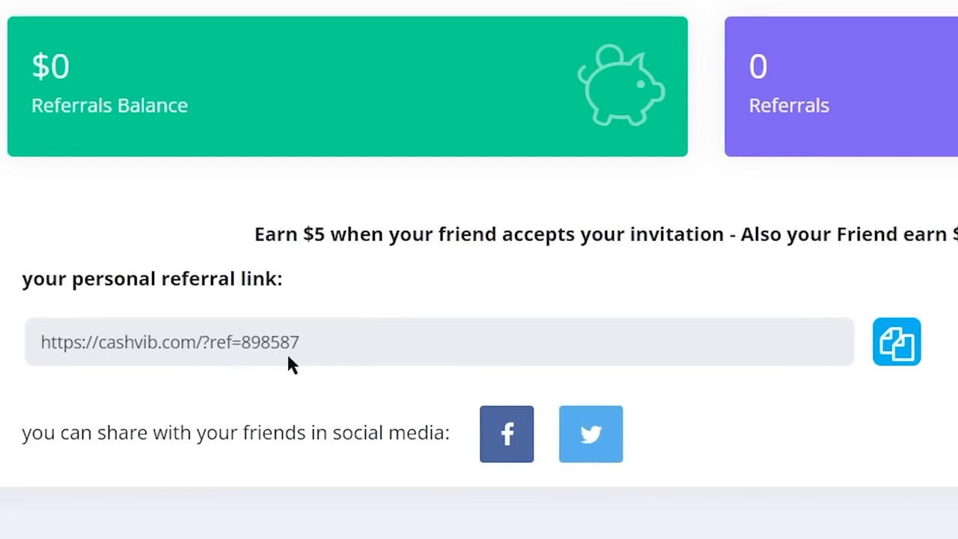
pyautogui.moveTo(702, 138)
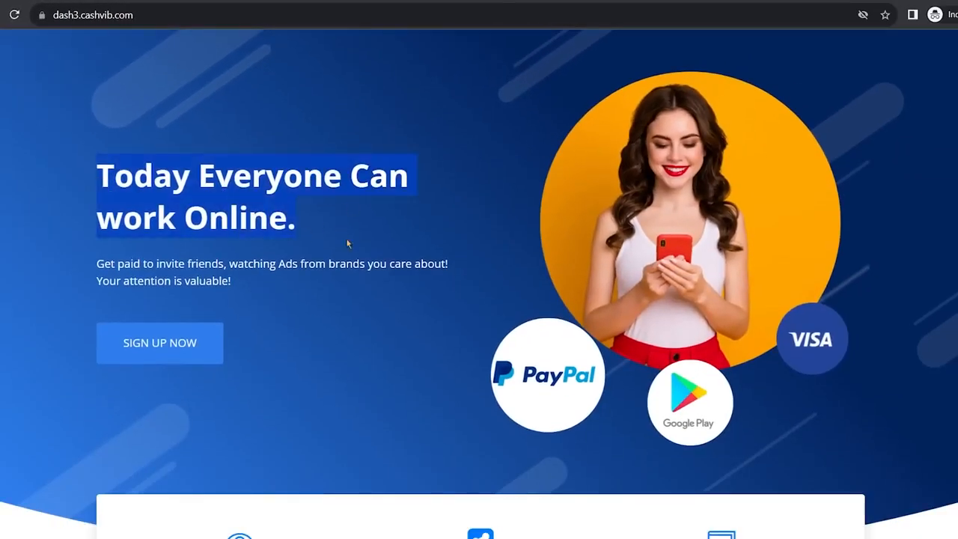
pyautogui.click(159, 343)
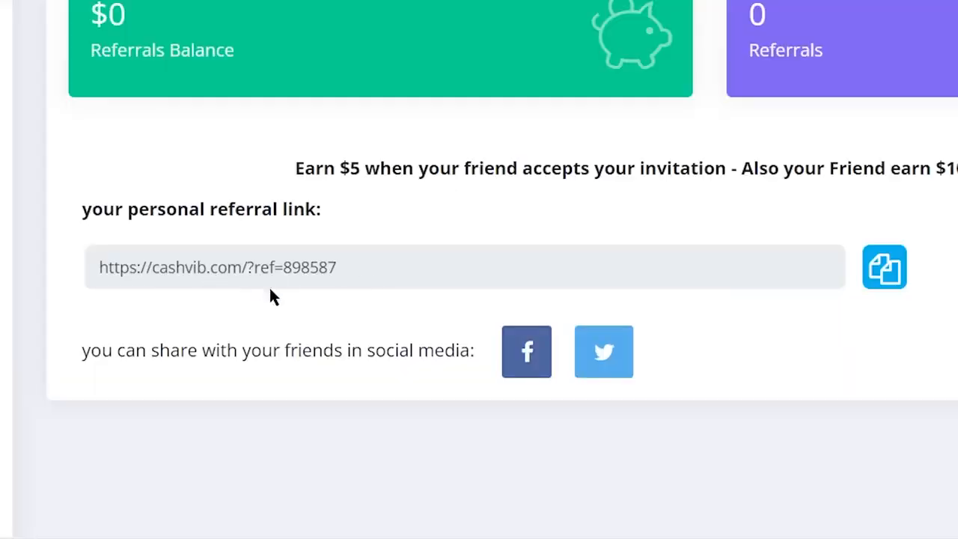
pyautogui.click(526, 351)
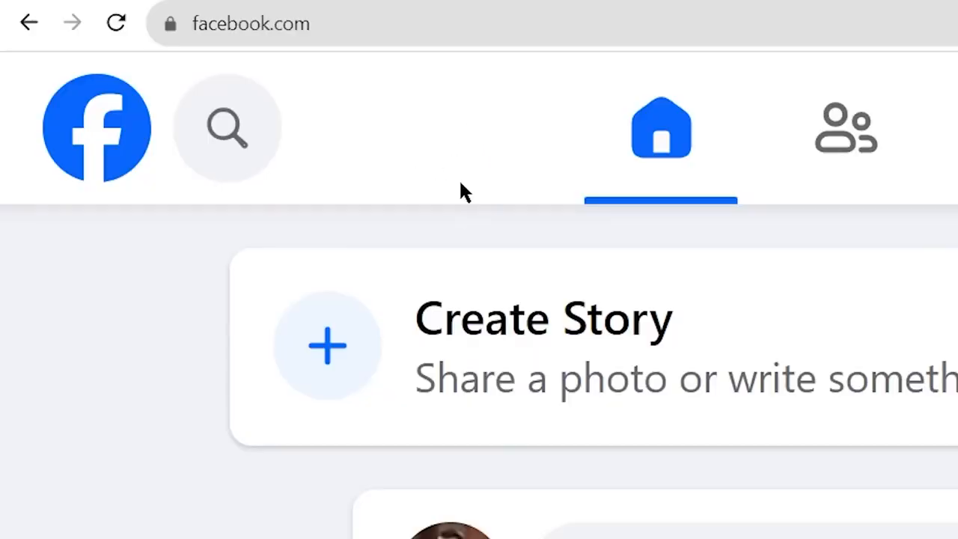
pyautogui.moveTo(250, 79)
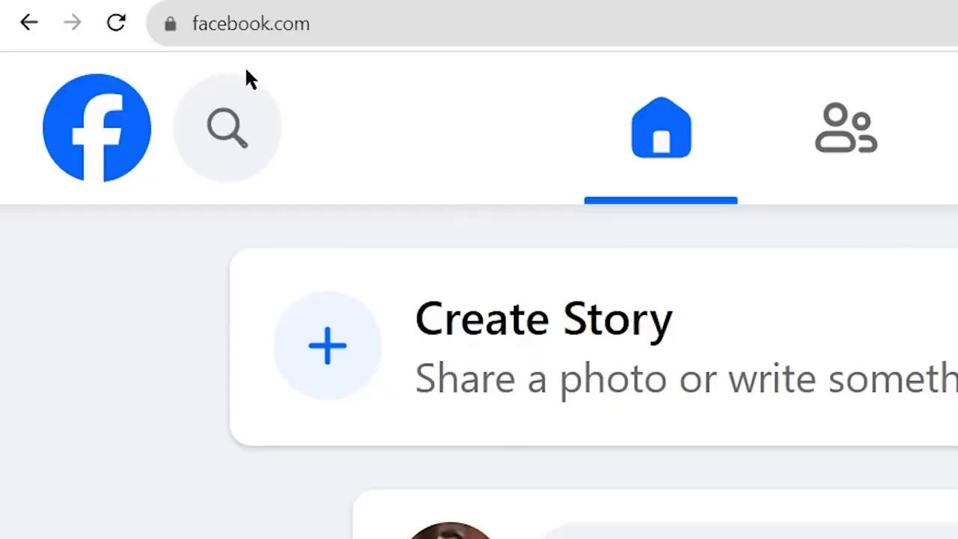
# Search Facebook for 'make money online', filter to groups, and browse the group results
pyautogui.click(227, 127)
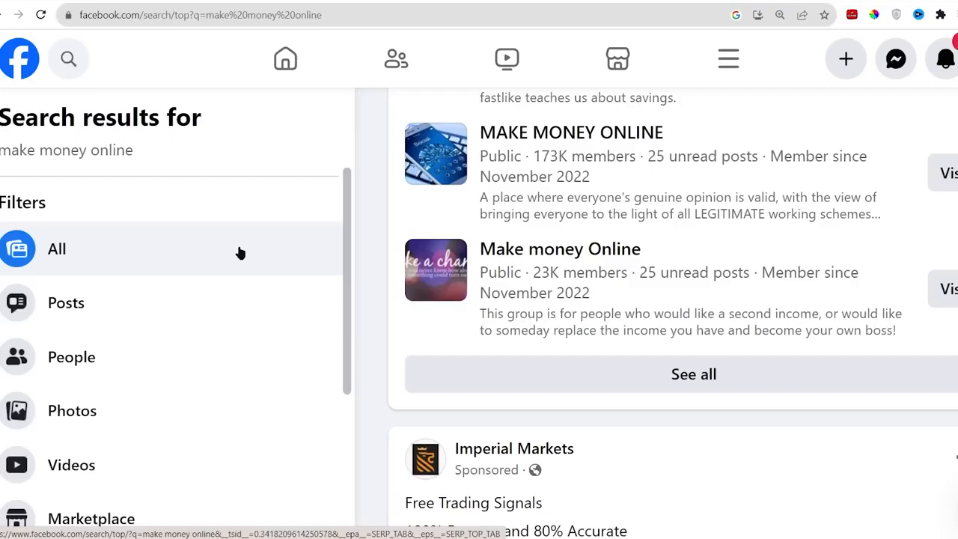
pyautogui.scroll(-3)
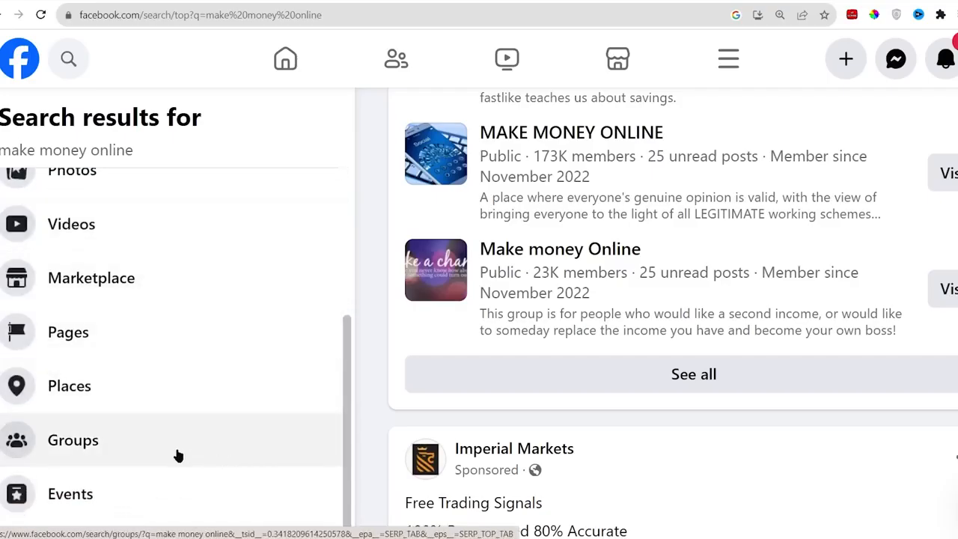
pyautogui.click(73, 441)
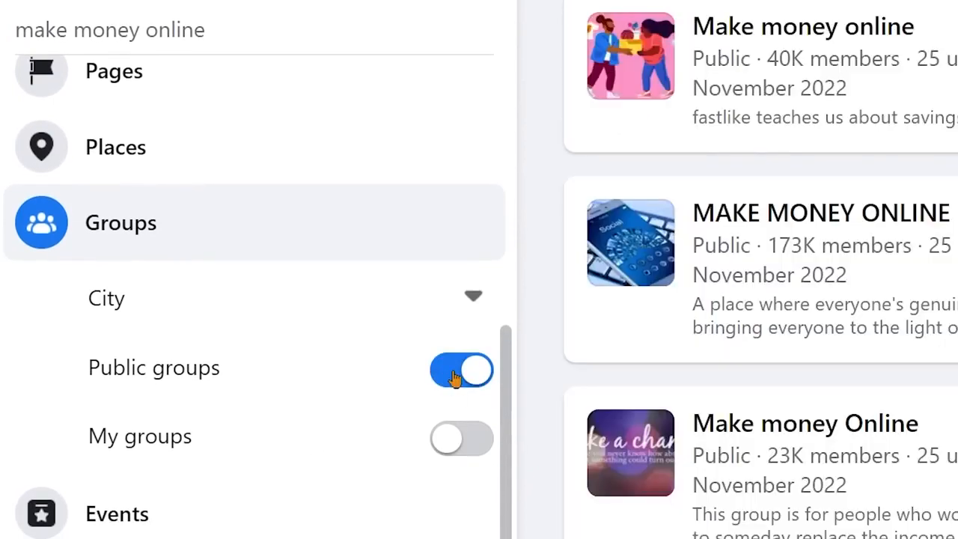
pyautogui.scroll(-3)
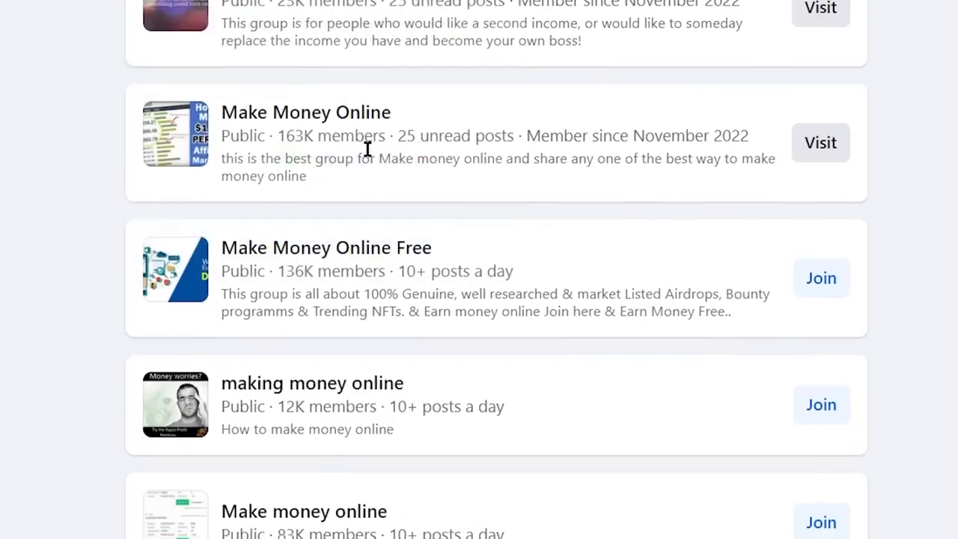
pyautogui.scroll(-3)
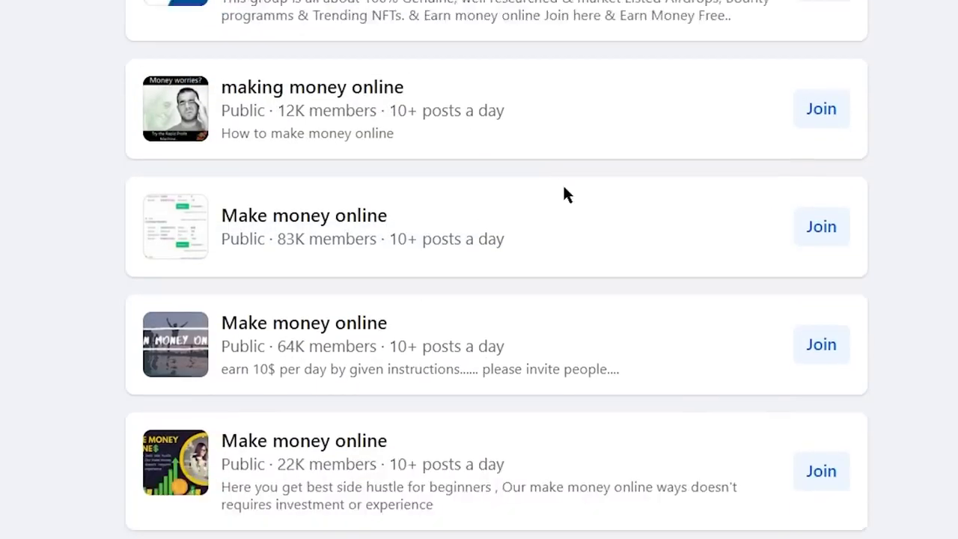
pyautogui.scroll(-3)
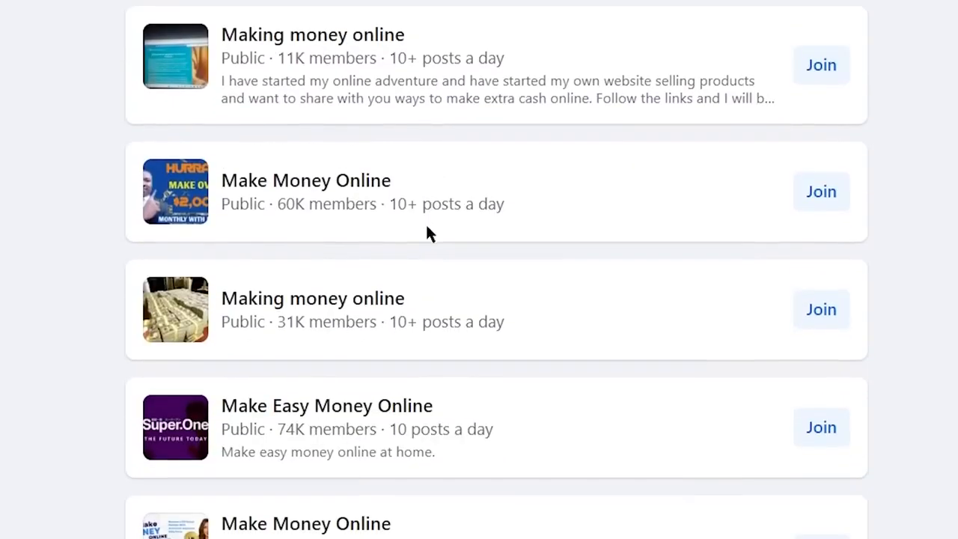
pyautogui.scroll(-3)
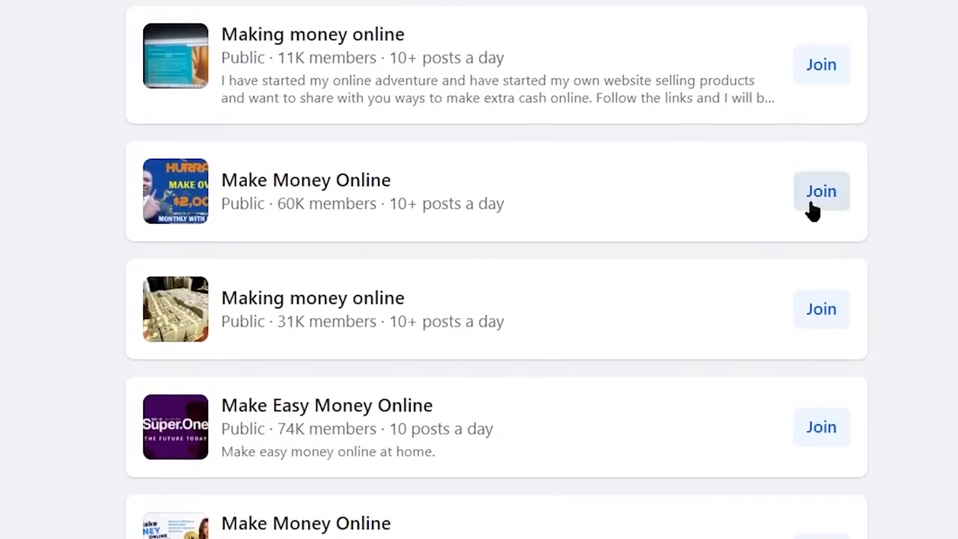
# Join the 60K and 31K money groups, then browse the Make Money Online group feed
pyautogui.click(821, 191)
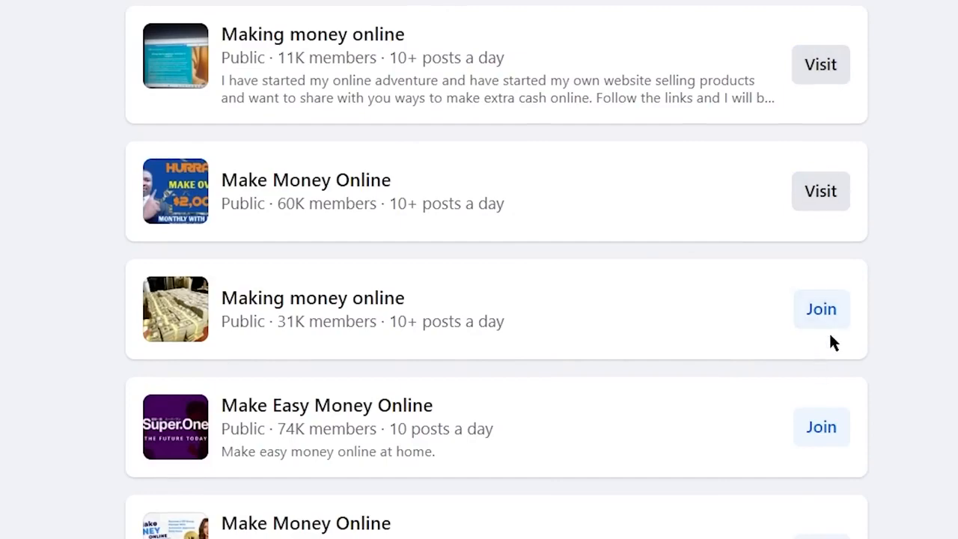
pyautogui.click(820, 309)
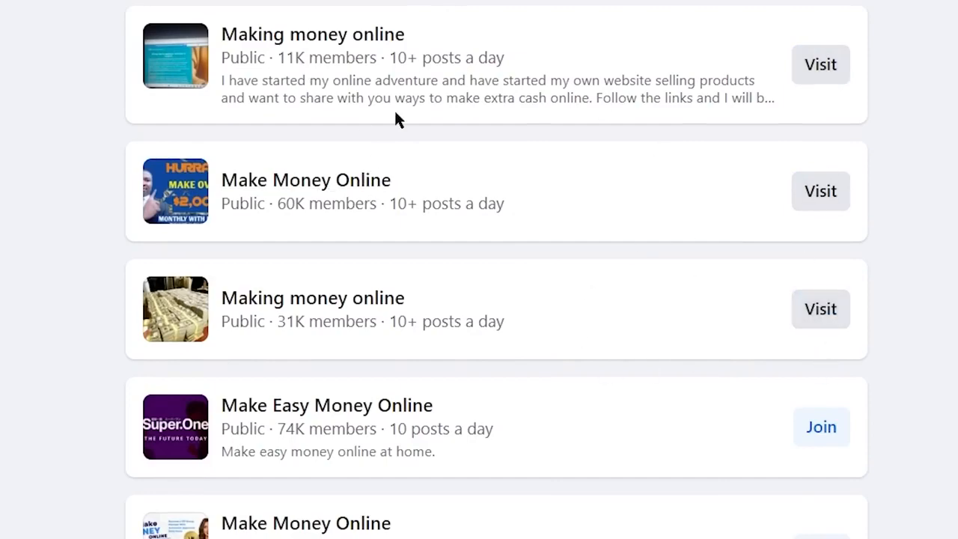
pyautogui.click(821, 191)
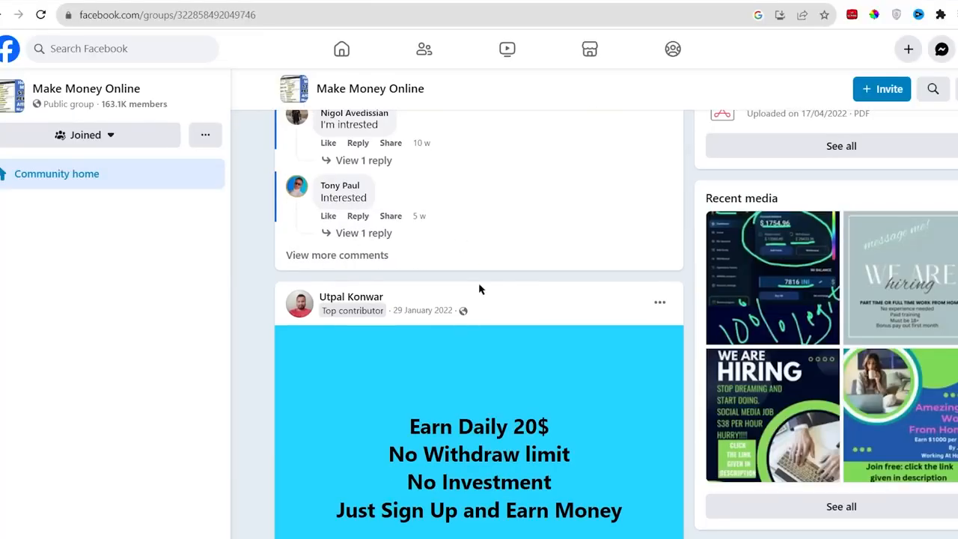
pyautogui.scroll(-3)
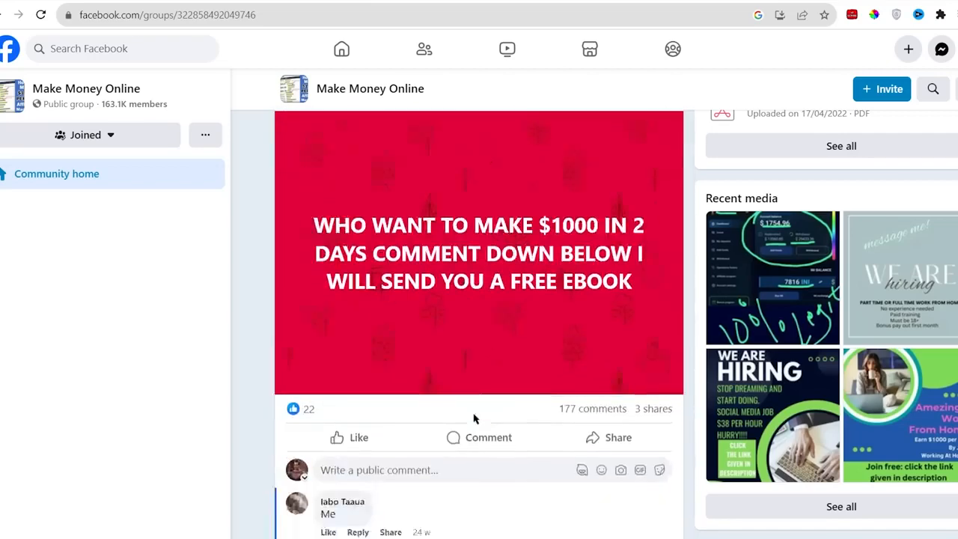
pyautogui.scroll(-3)
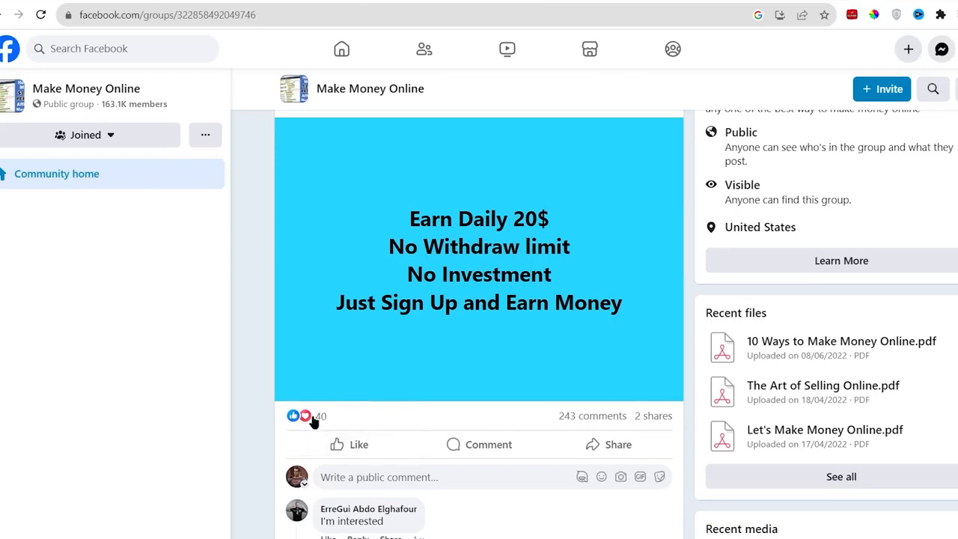
pyautogui.moveTo(606, 449)
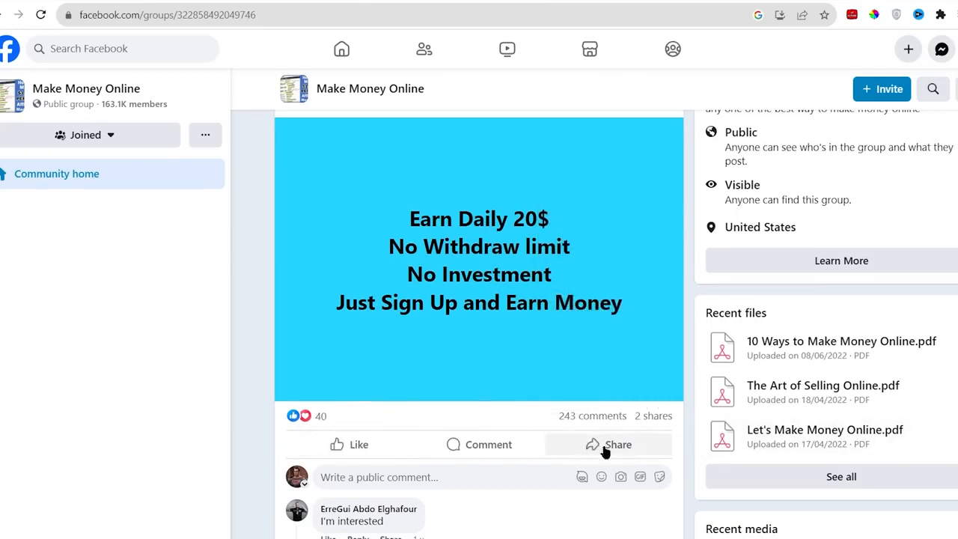
pyautogui.scroll(-3)
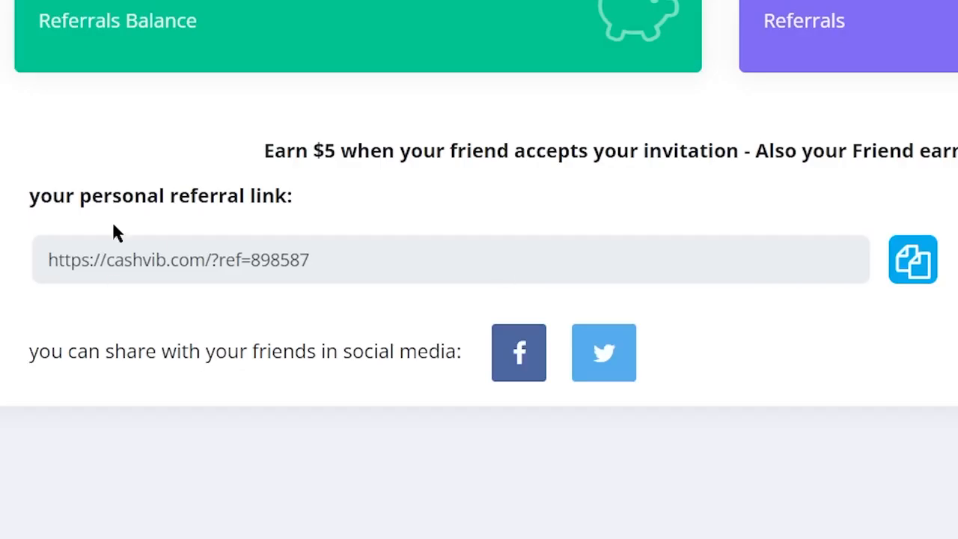
pyautogui.moveTo(627, 131)
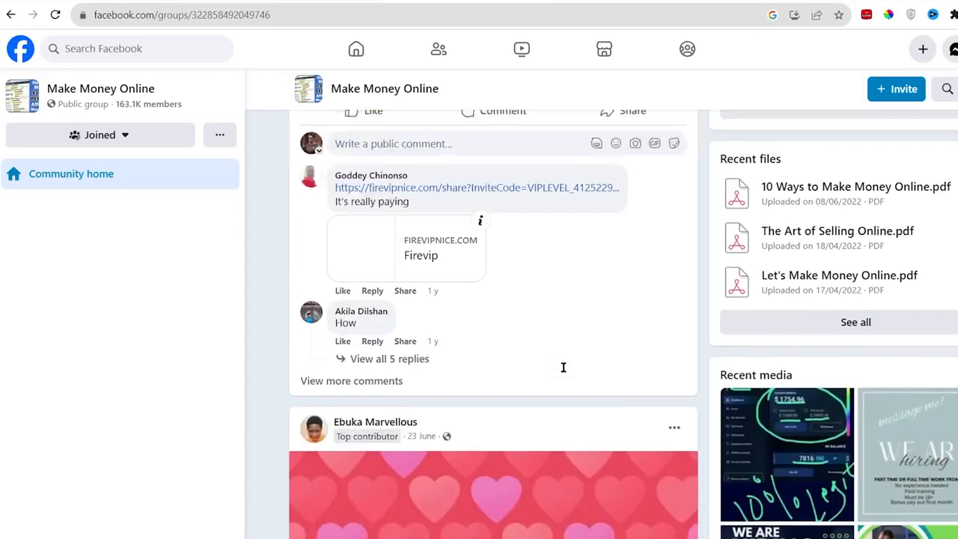
# Start a new post in the Make Money Online group claiming 100 dollars from ads
pyautogui.scroll(-3)
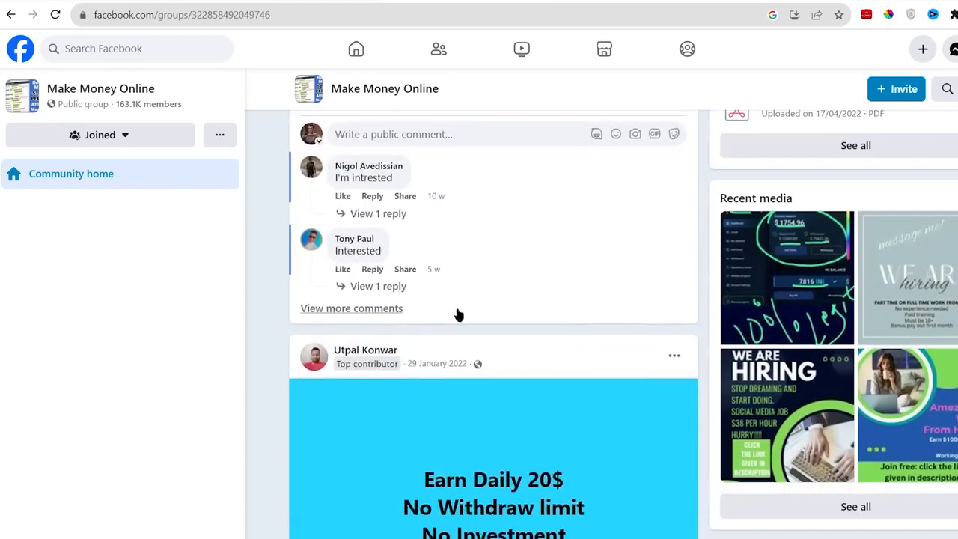
pyautogui.scroll(3)
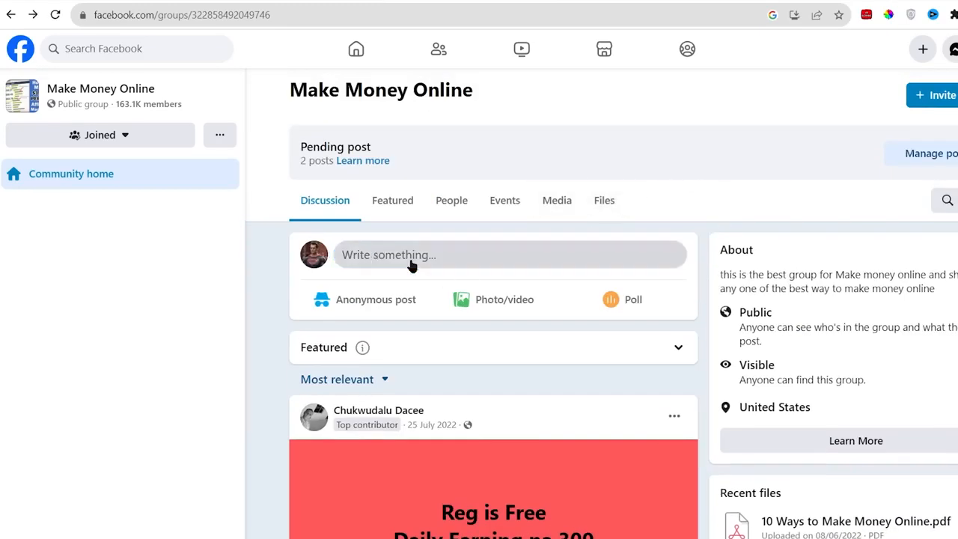
pyautogui.click(494, 254)
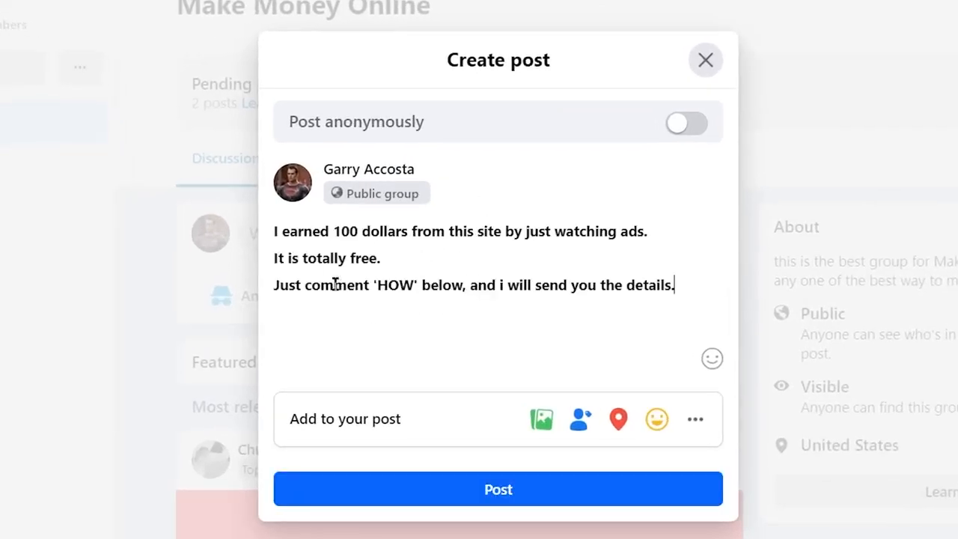
pyautogui.moveTo(494, 243)
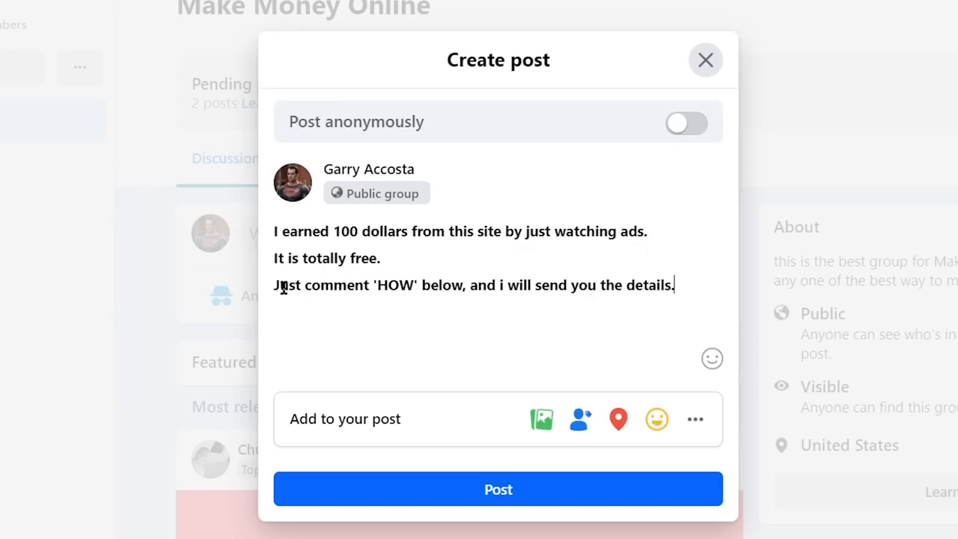
pyautogui.moveTo(599, 301)
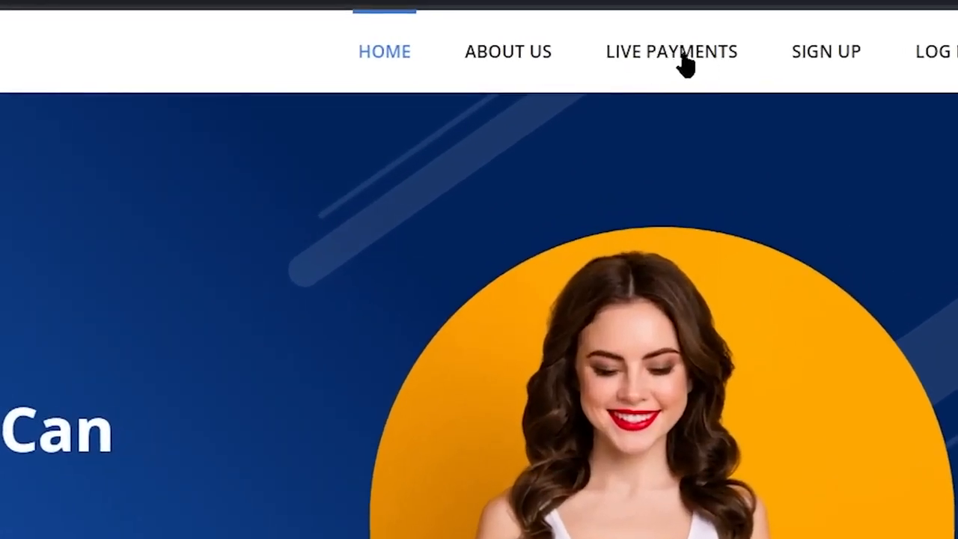
# Open LIVE PAYMENTS on Cashvib and scroll through the payment-proof screenshots
pyautogui.click(670, 52)
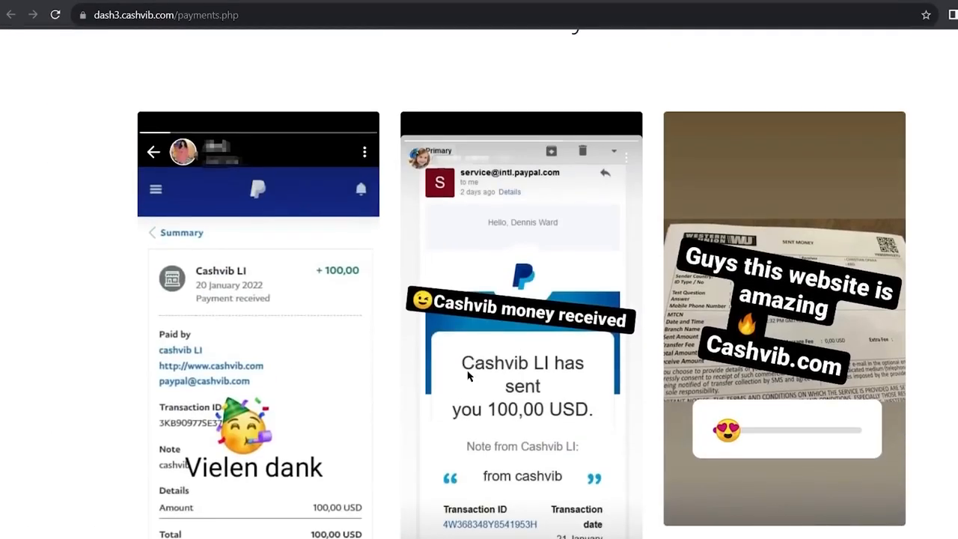
pyautogui.scroll(-3)
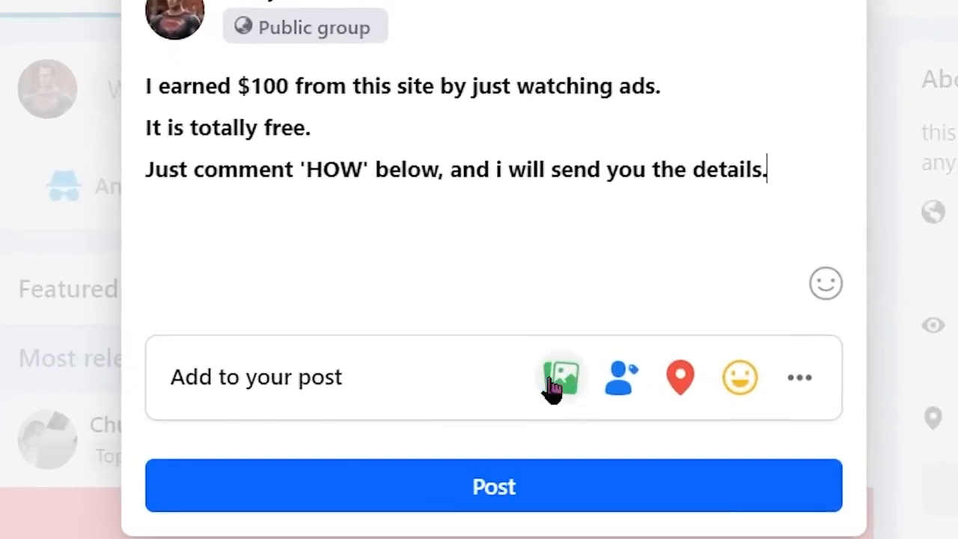
pyautogui.moveTo(560, 376)
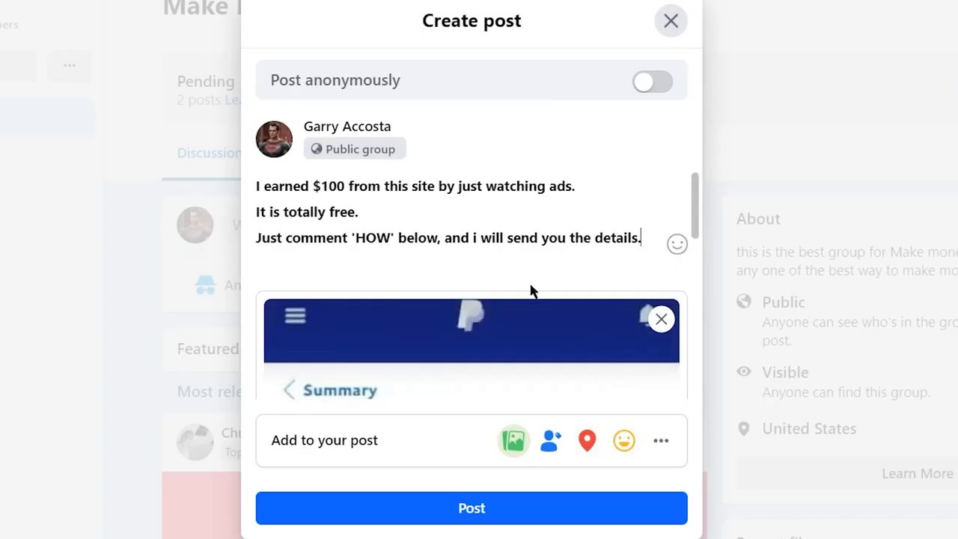
# Attach the PayPal payment-proof screenshot to the group post now reading $100
pyautogui.scroll(-3)
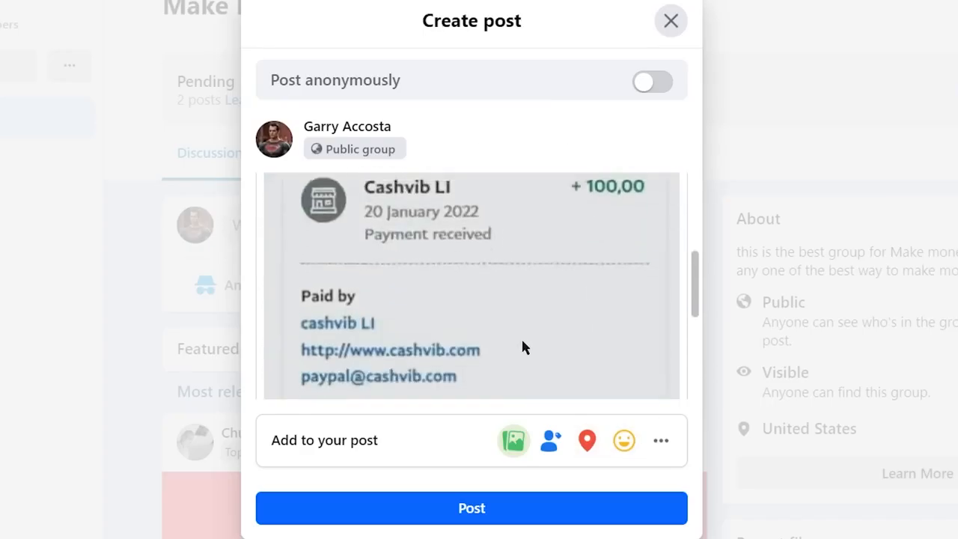
pyautogui.click(670, 21)
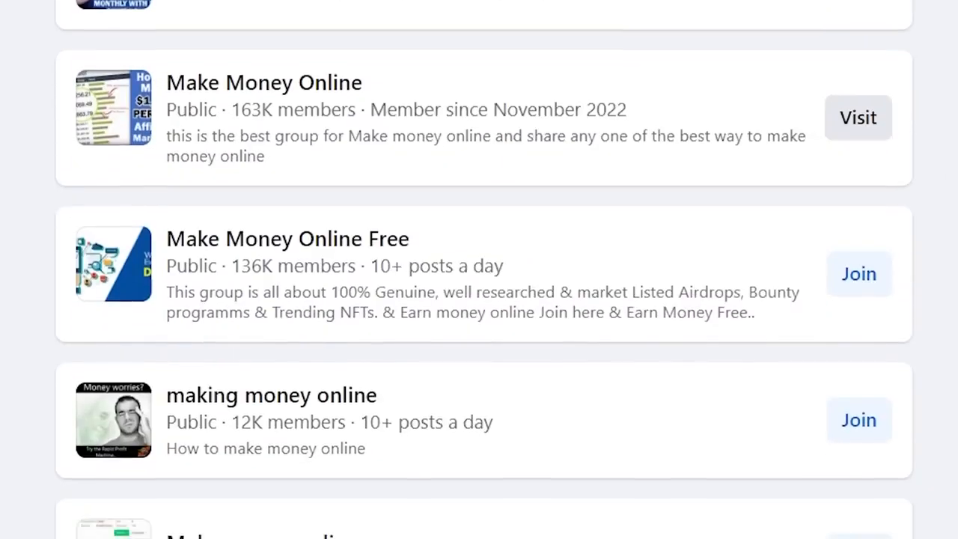
pyautogui.scroll(-3)
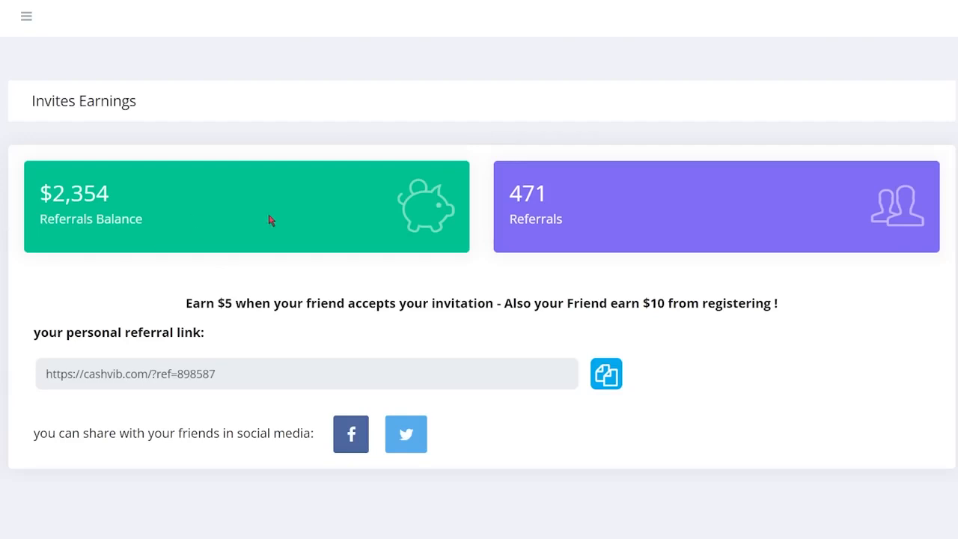
pyautogui.moveTo(200, 246)
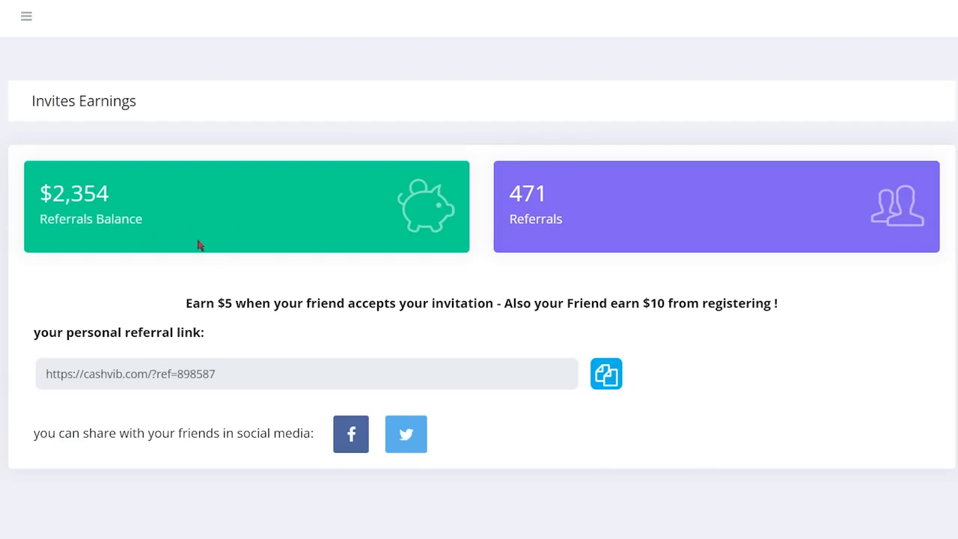
pyautogui.moveTo(112, 221)
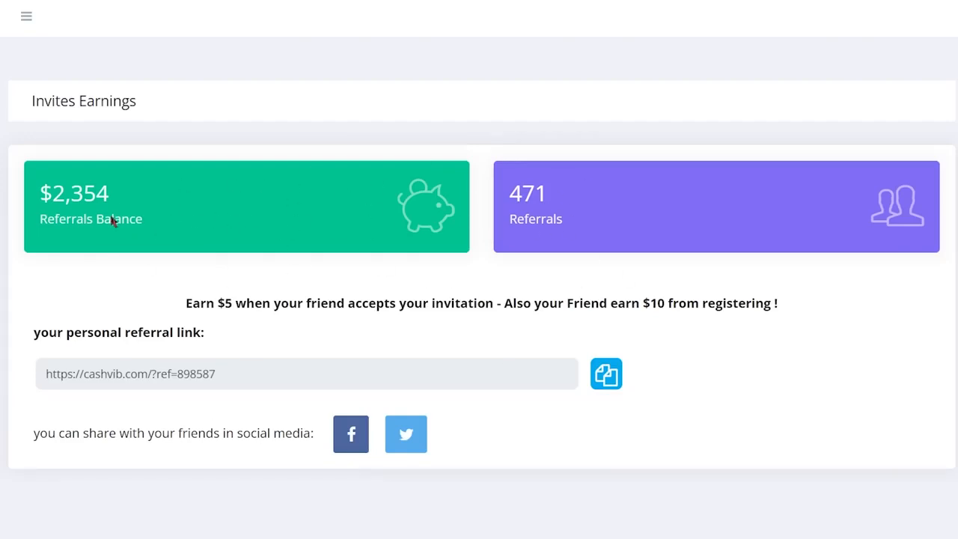
pyautogui.moveTo(673, 196)
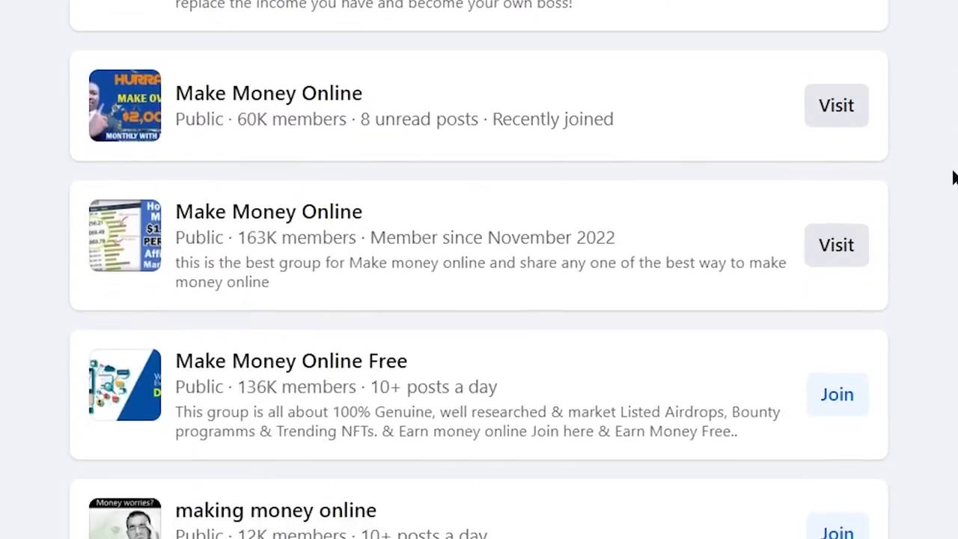
pyautogui.scroll(-3)
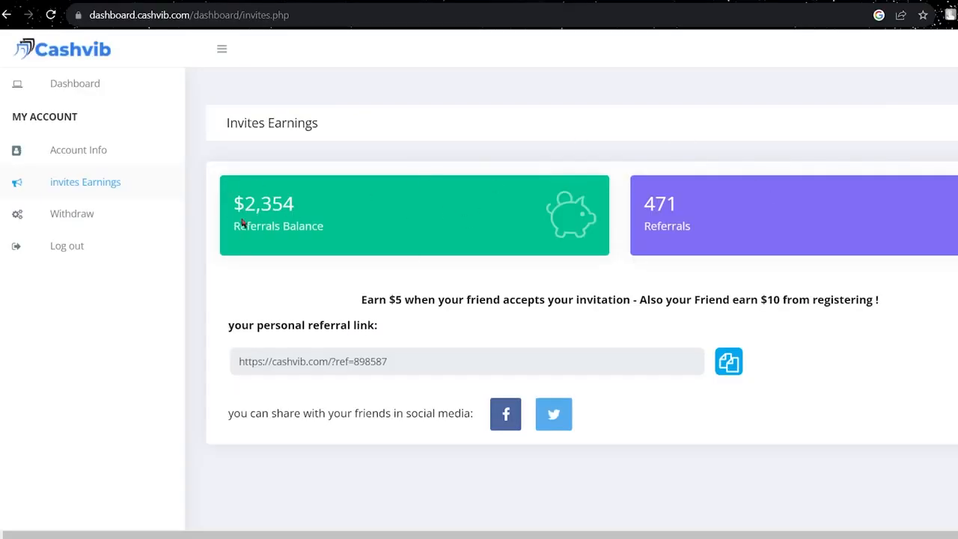
pyautogui.moveTo(224, 195)
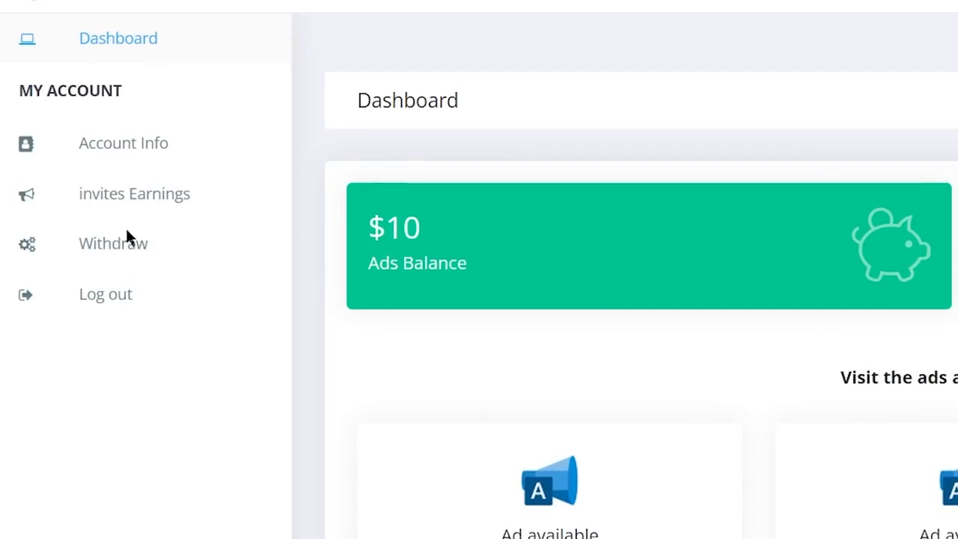
# Open Withdraw and browse the PayPal, Skrill, Payeer, Western Union and Google Play payout cards
pyautogui.click(114, 242)
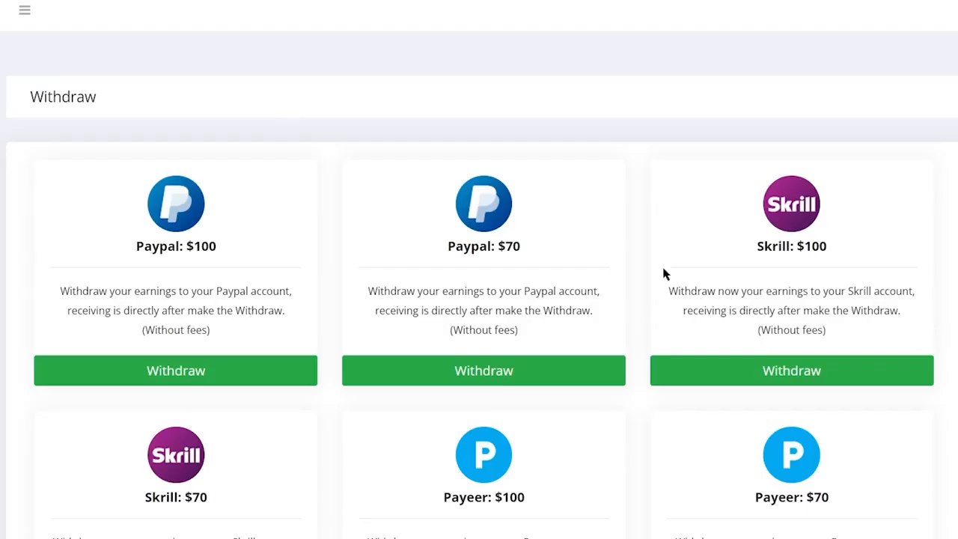
pyautogui.scroll(-3)
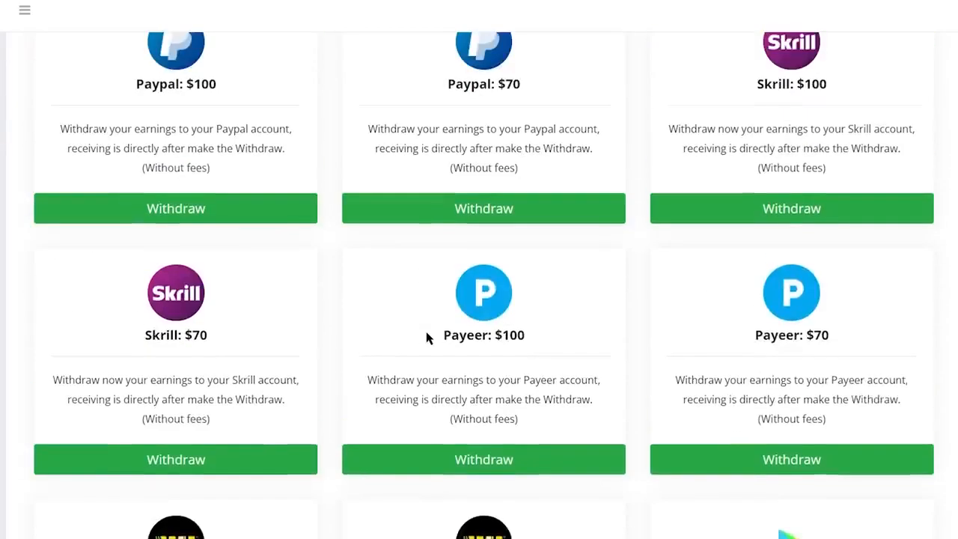
pyautogui.scroll(-3)
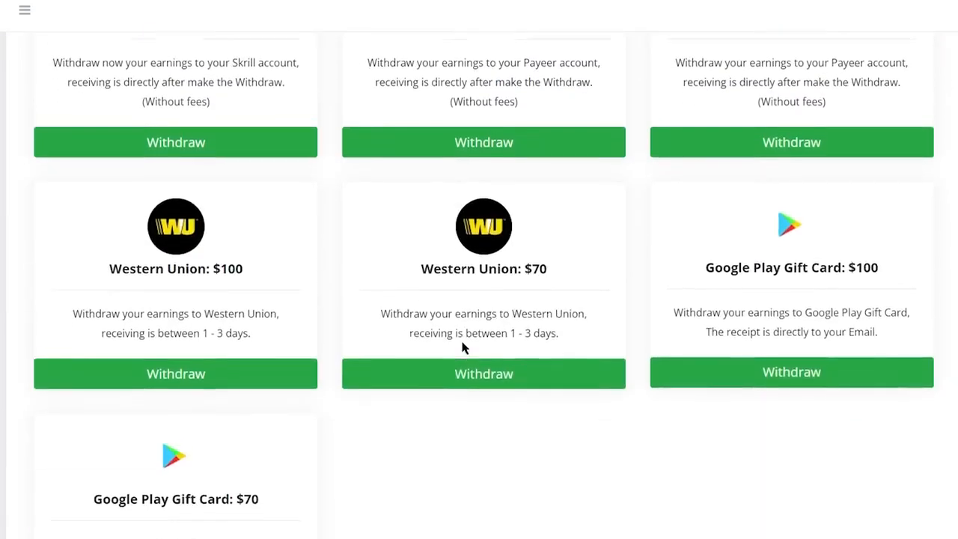
pyautogui.scroll(3)
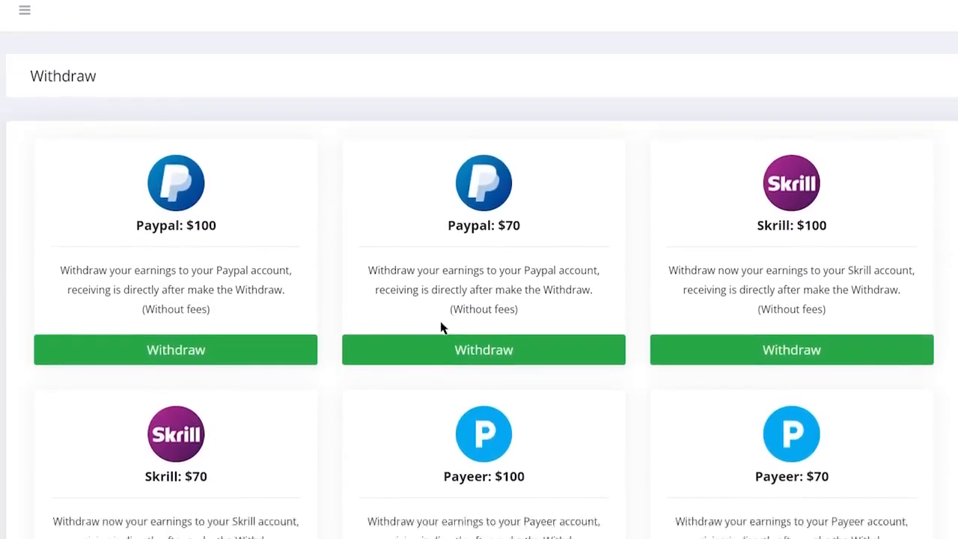
pyautogui.scroll(-3)
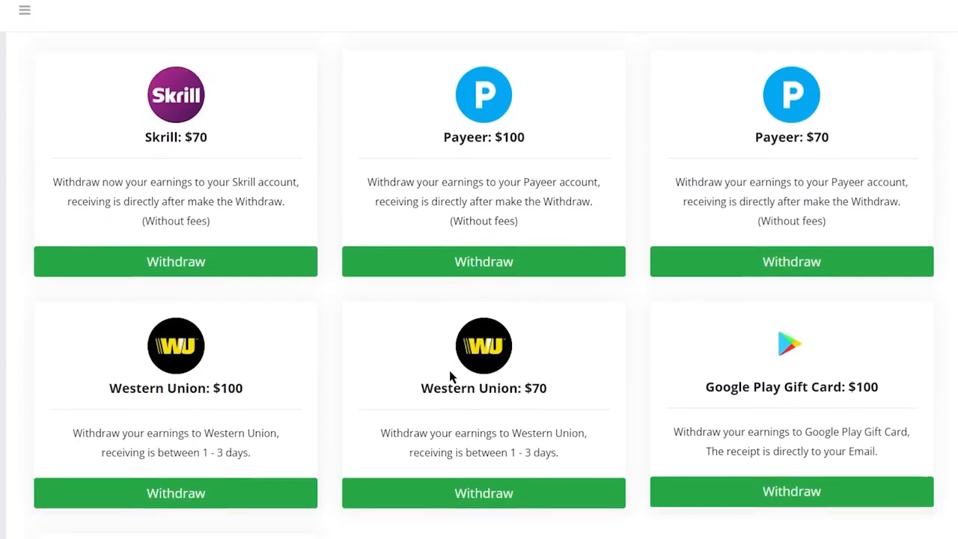
pyautogui.scroll(-3)
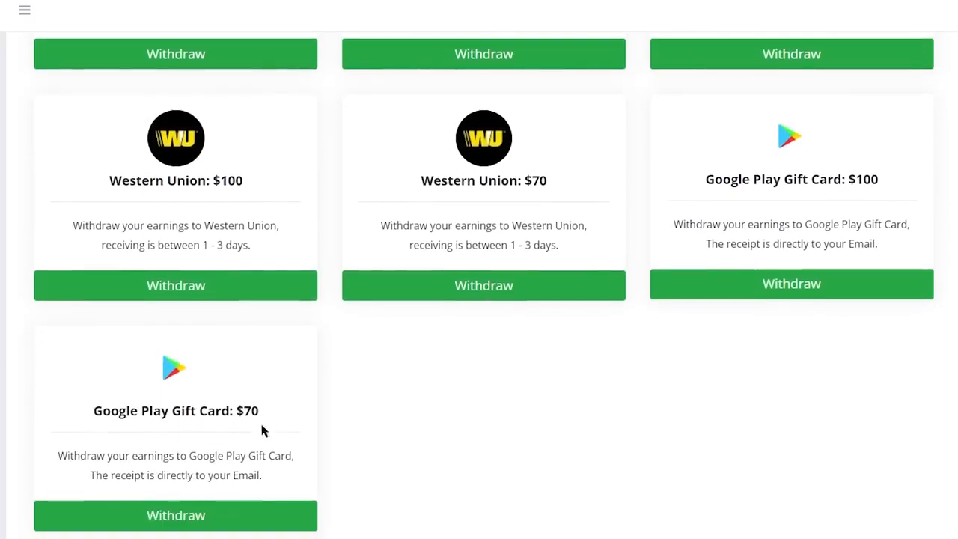
pyautogui.scroll(3)
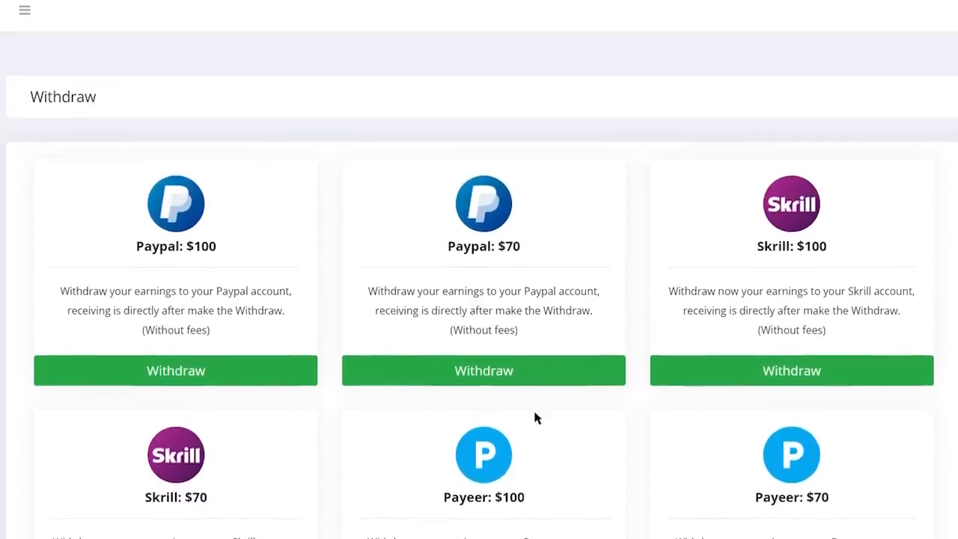
pyautogui.moveTo(492, 256)
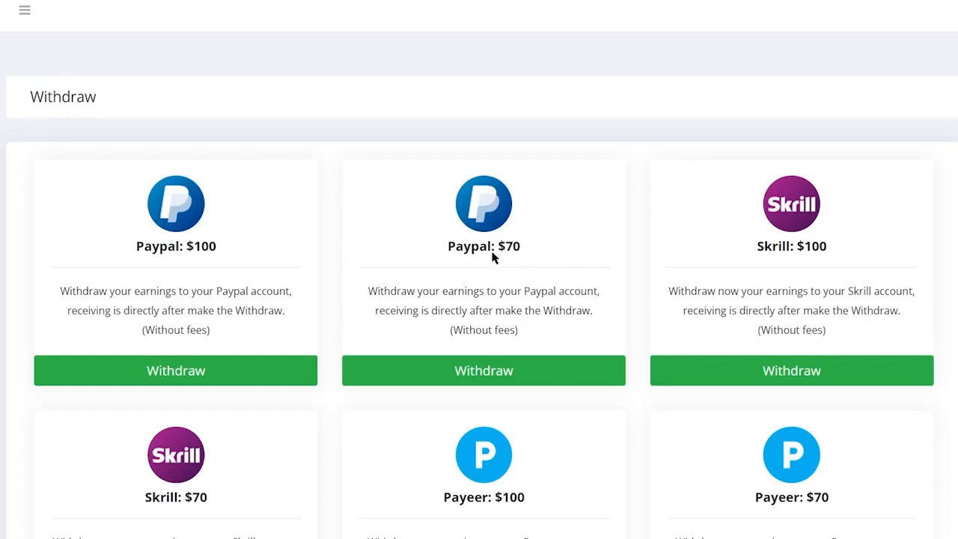
pyautogui.moveTo(803, 248)
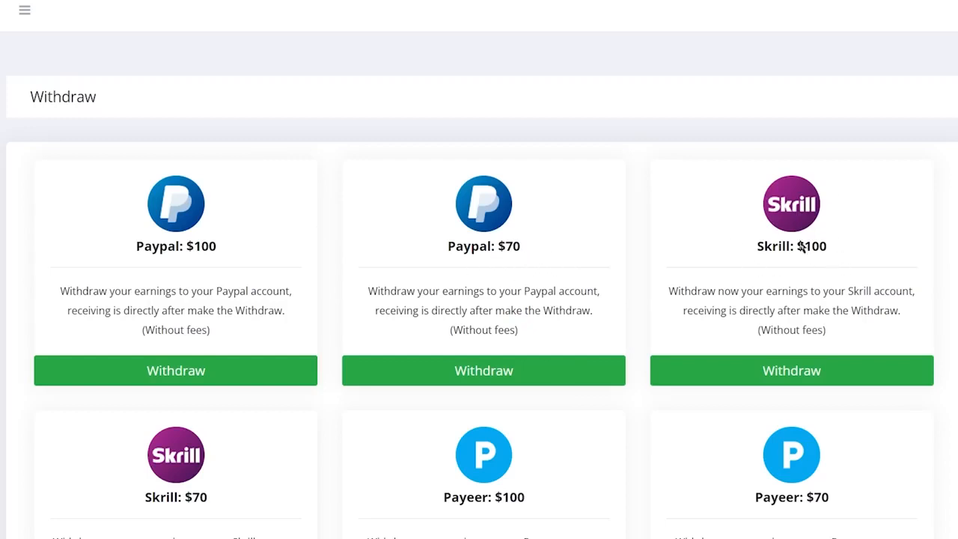
pyautogui.moveTo(781, 285)
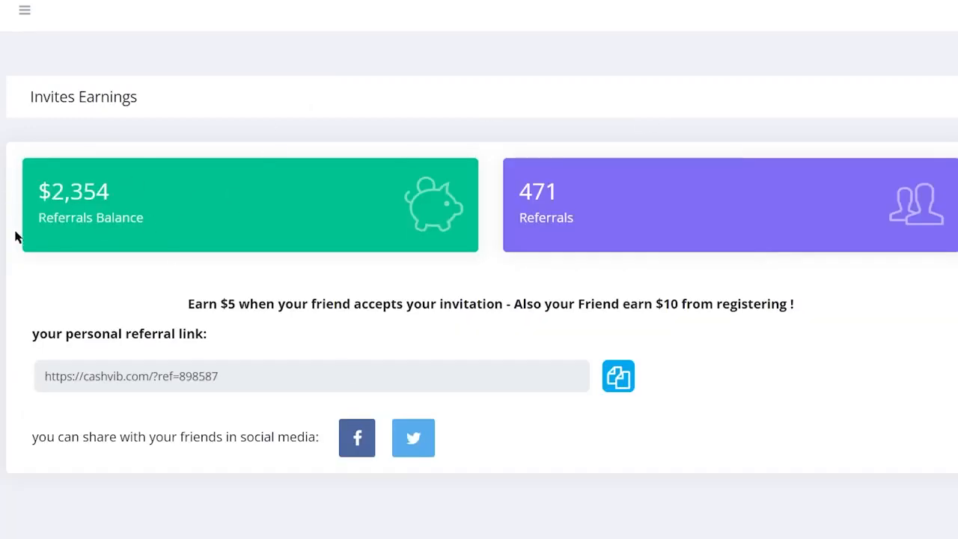
pyautogui.moveTo(356, 56)
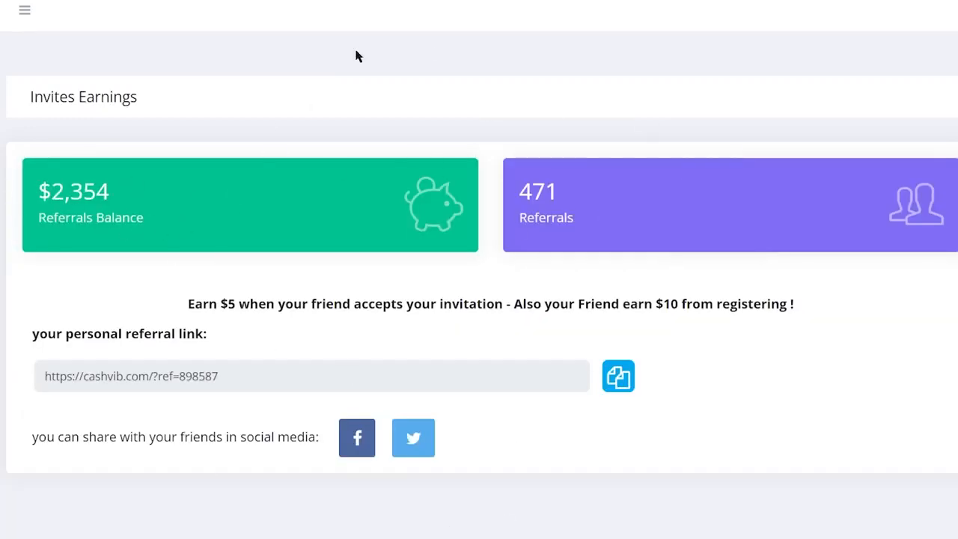
pyautogui.moveTo(454, 227)
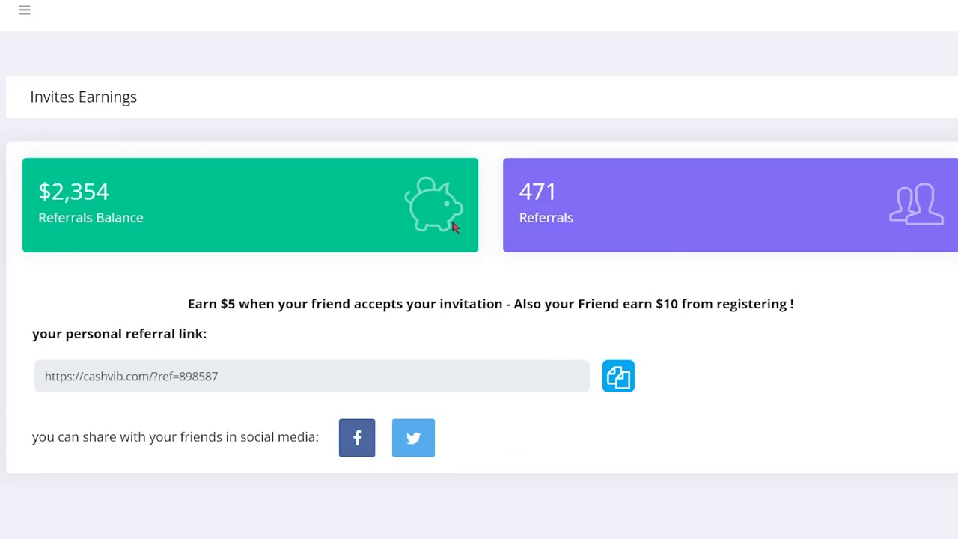
pyautogui.moveTo(83, 233)
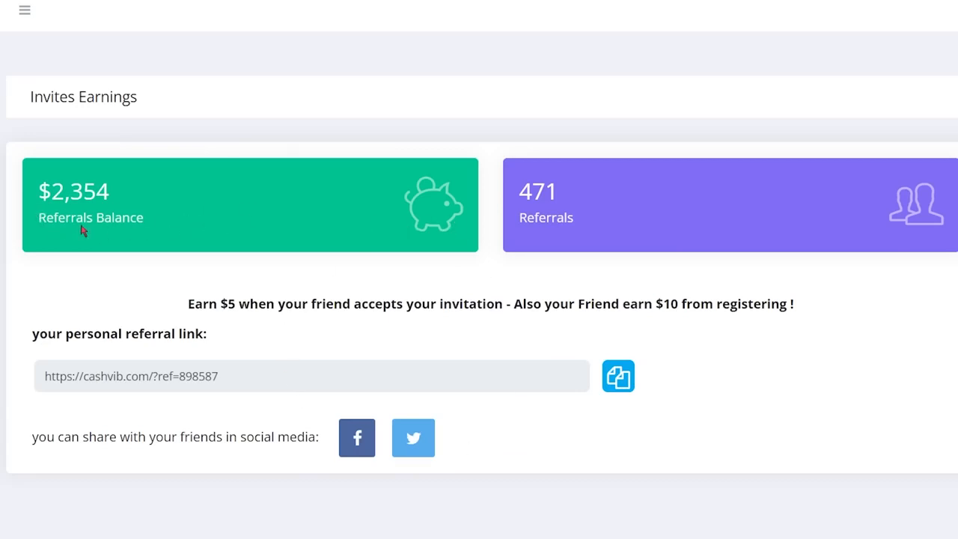